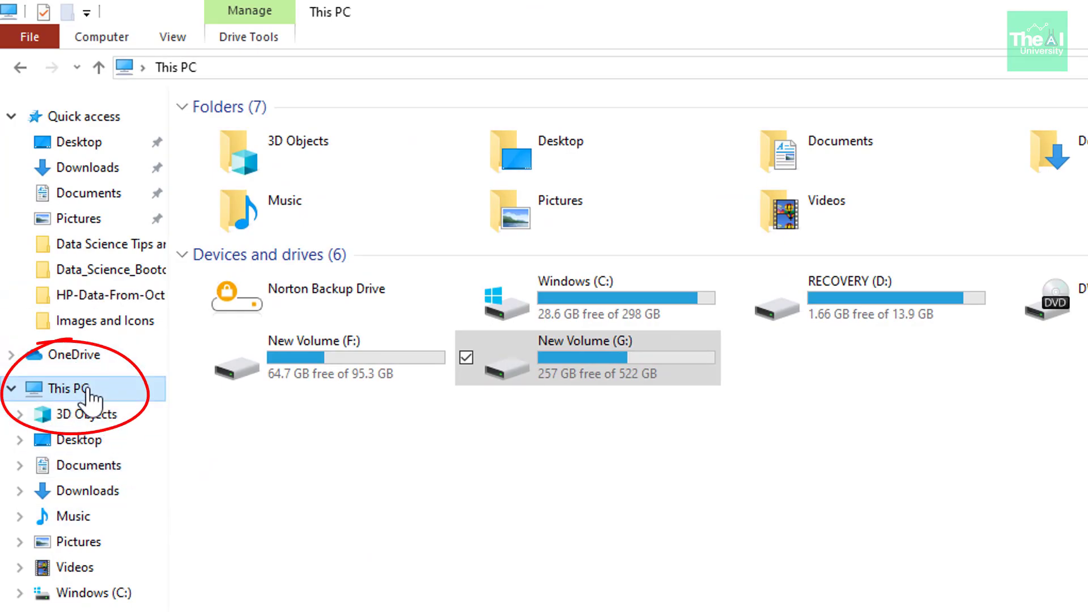
Show Properties for This PC to read the system type
right_click(63, 388)
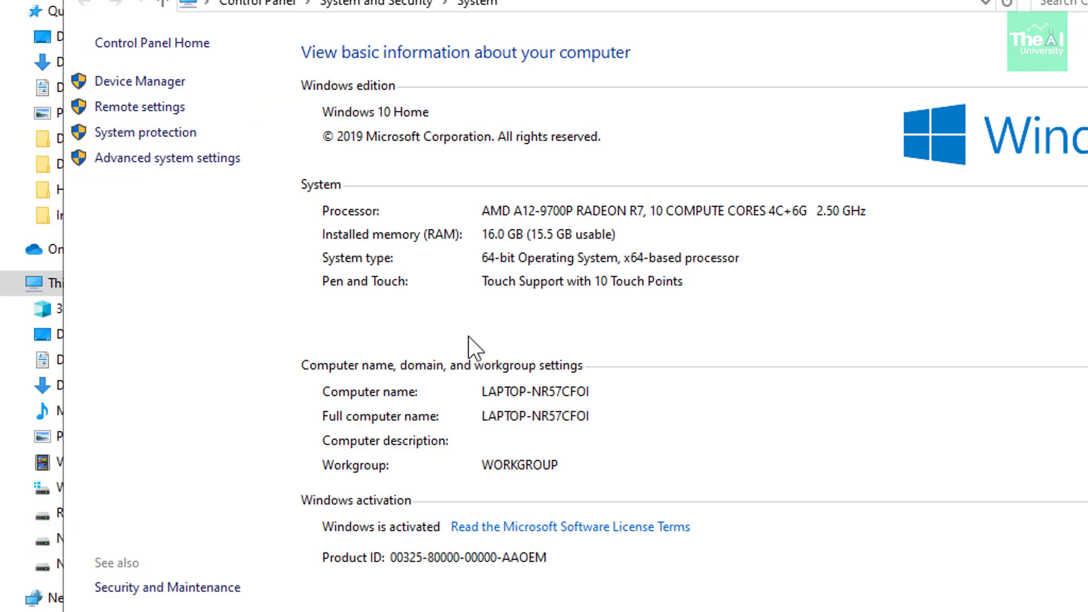
mouse_move(478, 255)
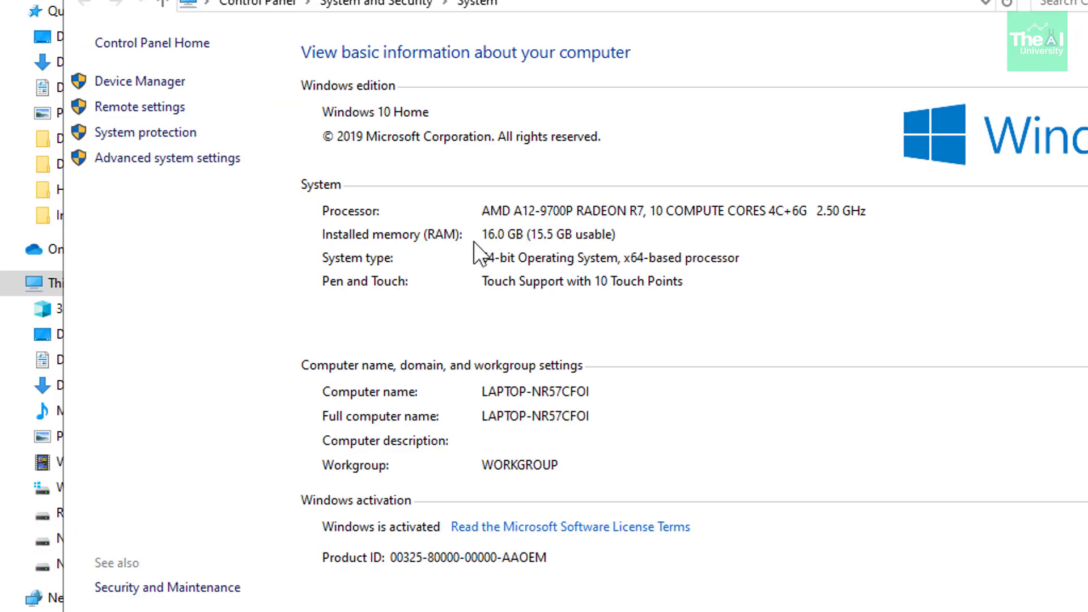
mouse_move(308, 266)
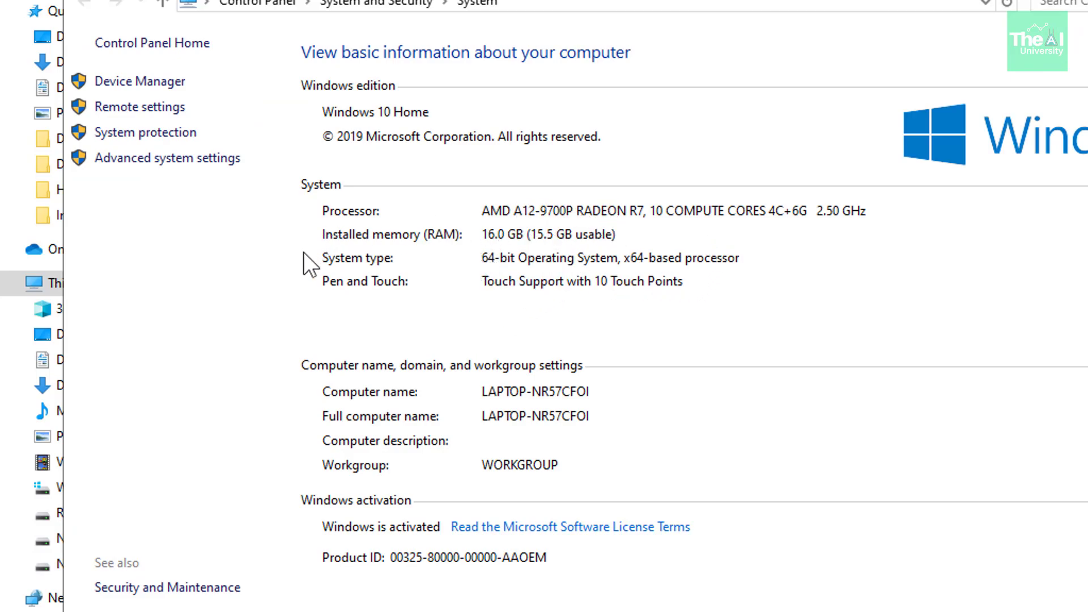
mouse_move(401, 243)
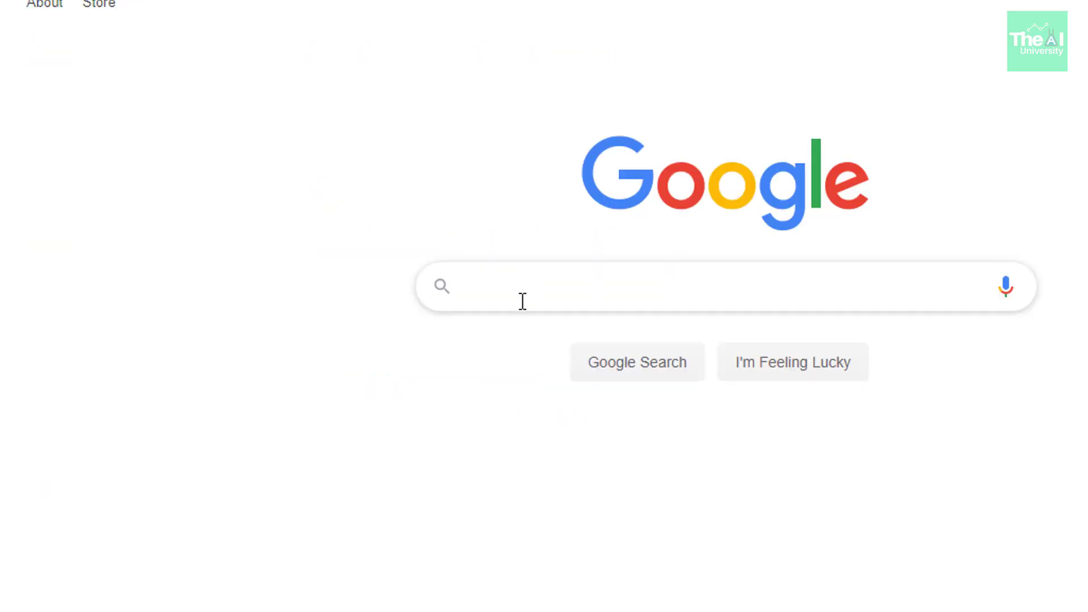
Search Google for 'download java jdk' and go to the Java SE Development Kit 8 downloads
type("download java")
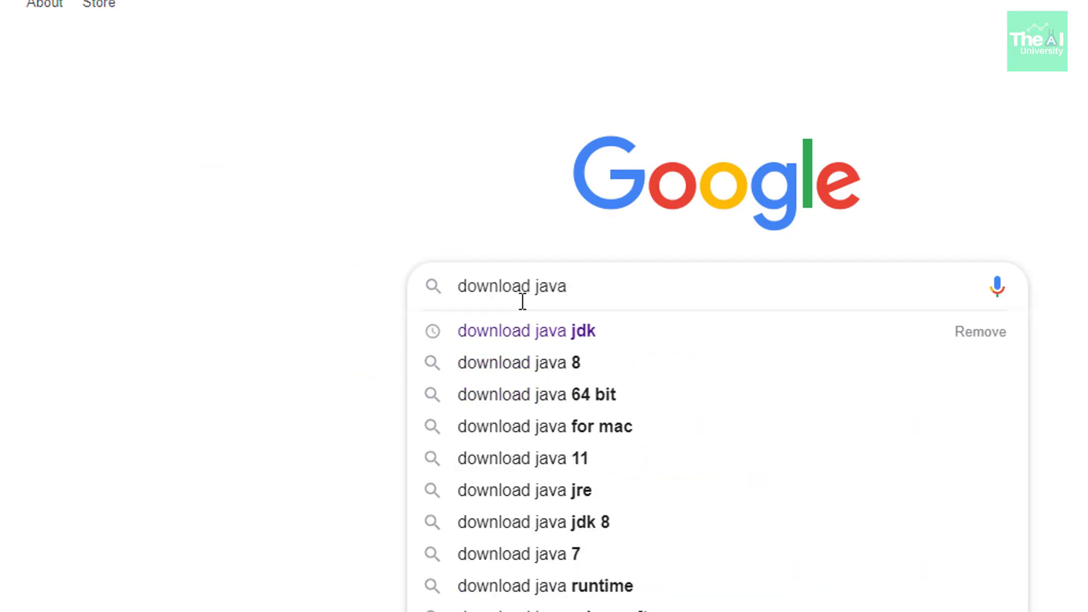
left_click(526, 331)
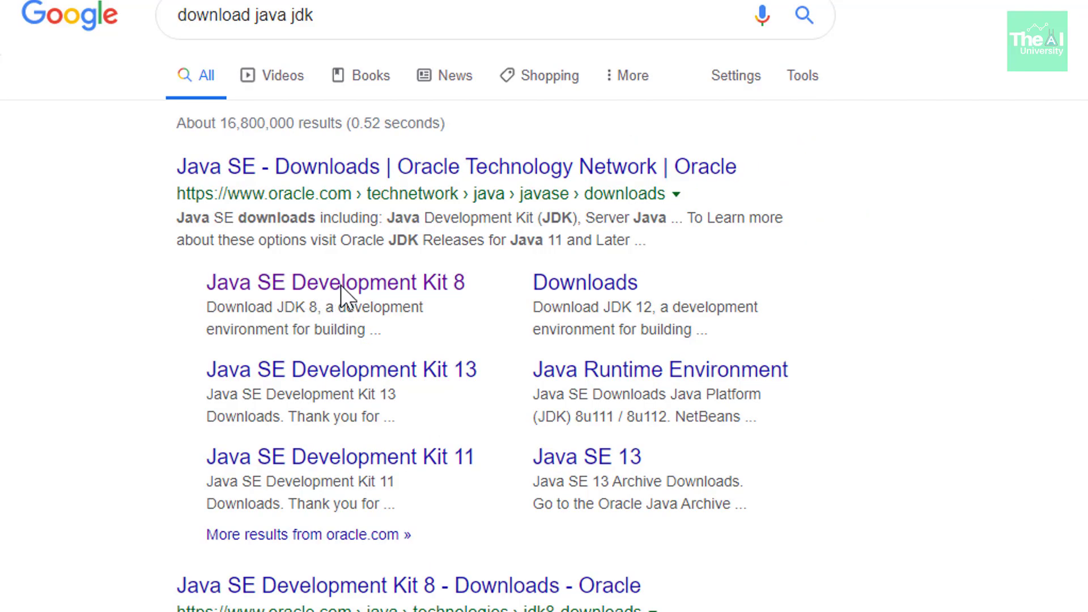
left_click(334, 282)
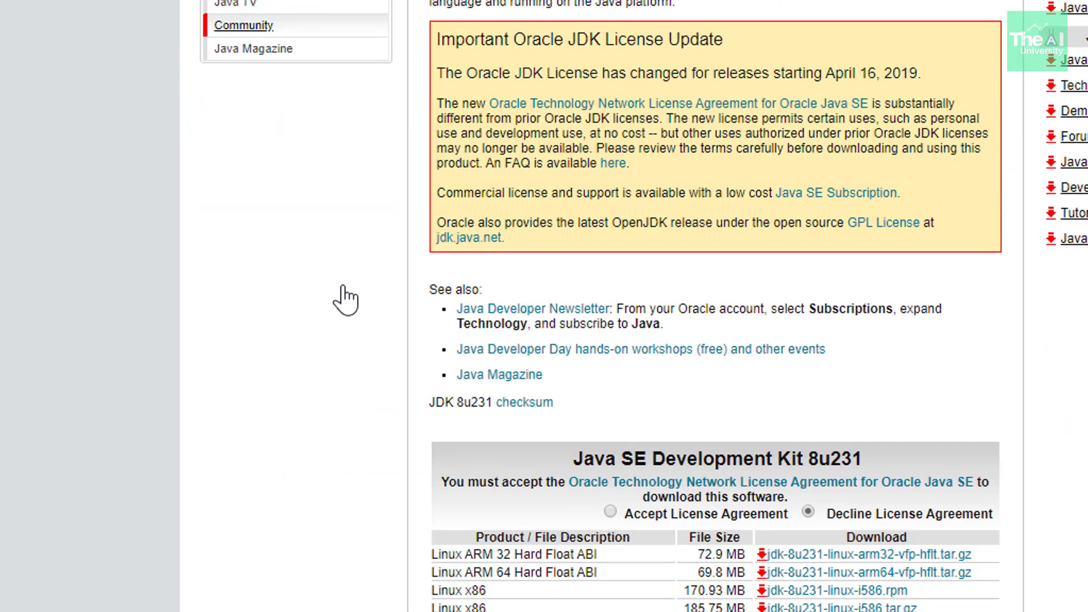
Accept the license agreements for JDK 8u231 and its demos and samples
scroll("down", 3)
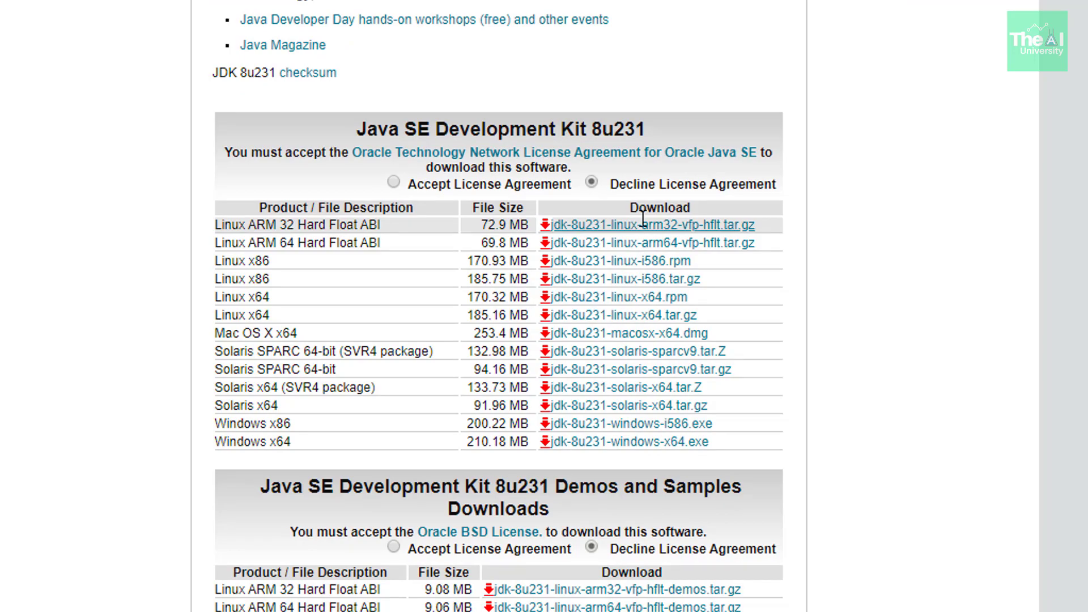
mouse_move(625, 441)
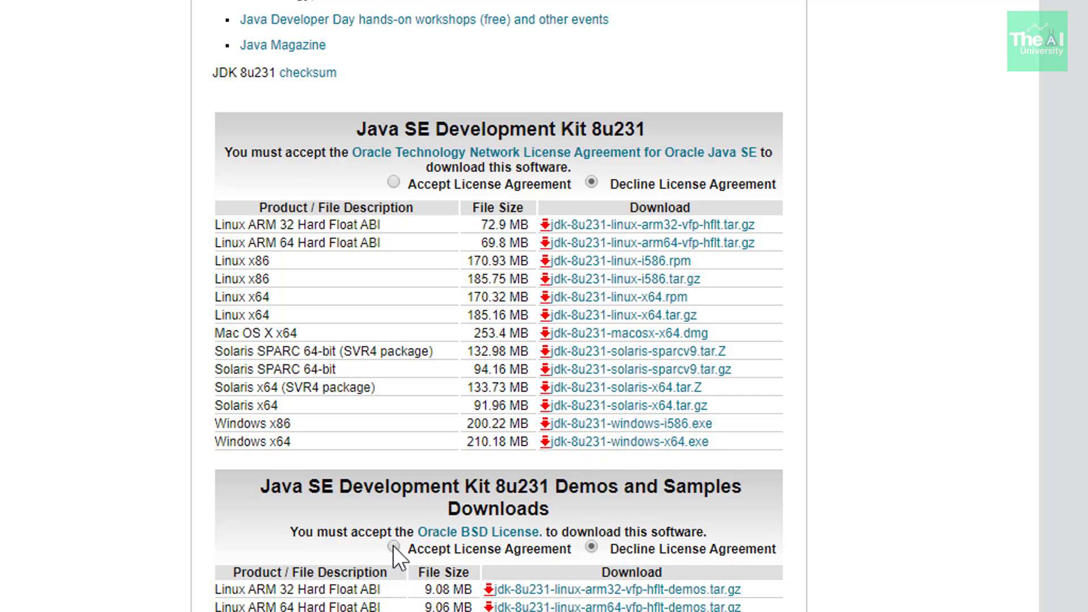
left_click(393, 548)
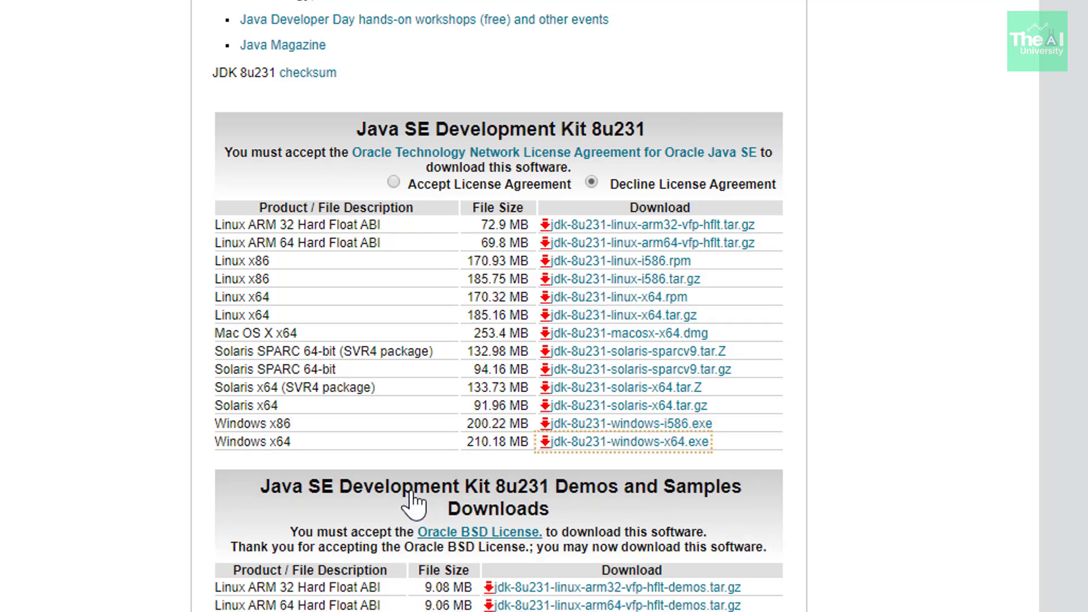
mouse_move(399, 510)
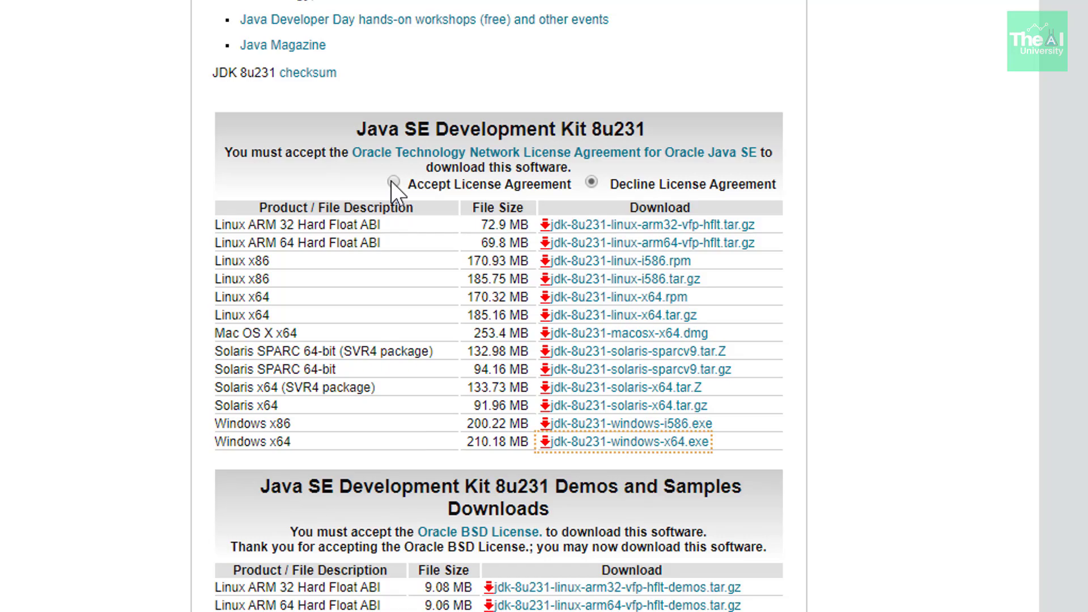
left_click(392, 184)
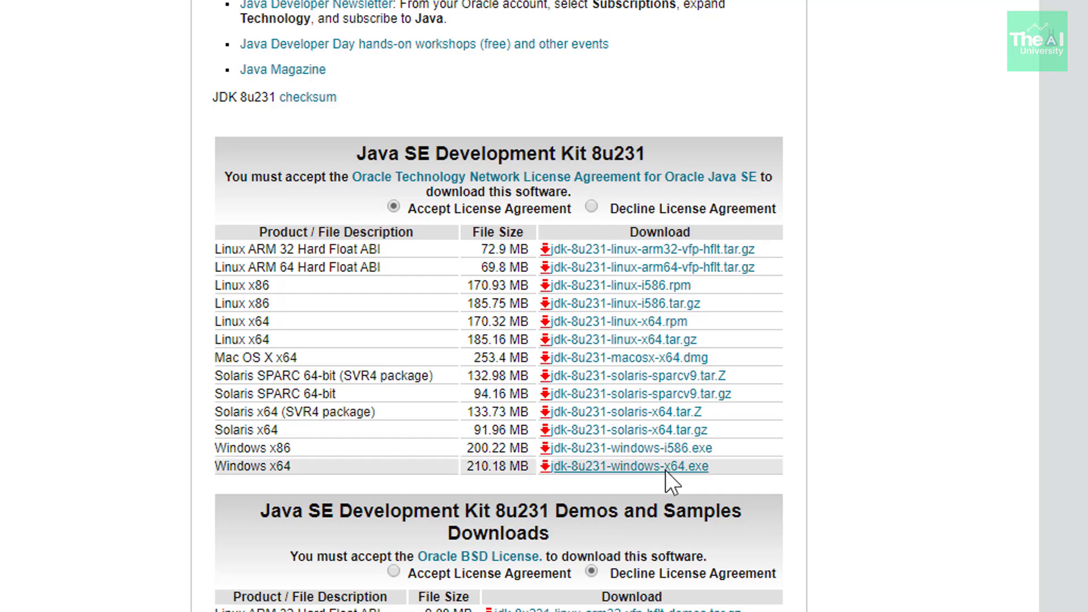
mouse_move(680, 479)
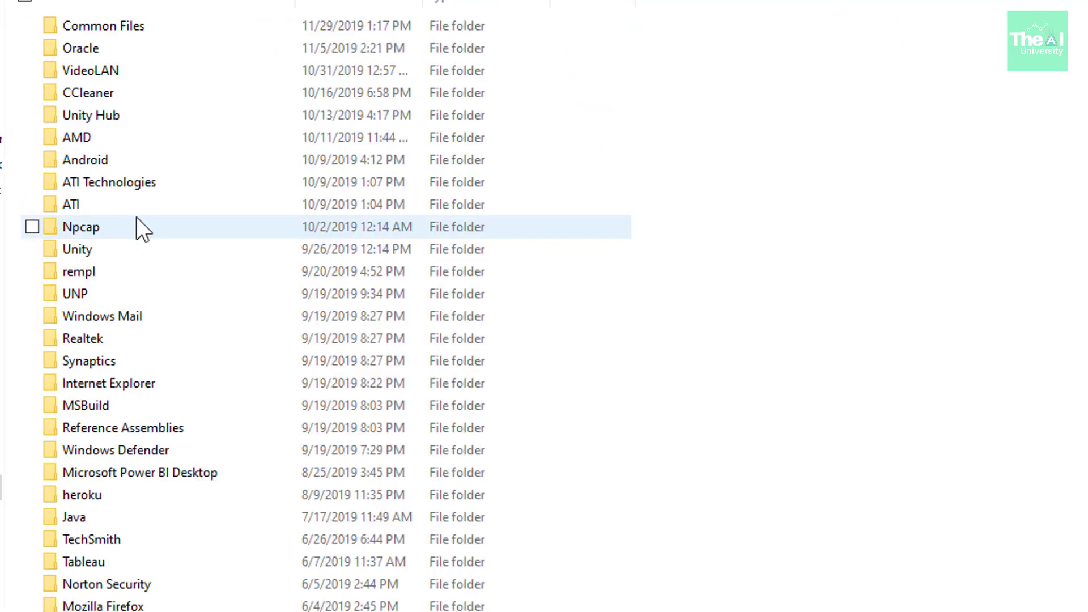
Browse C:\Program Files\Java and check the existing jdk1.8.0_121 folder
scroll("down", 3)
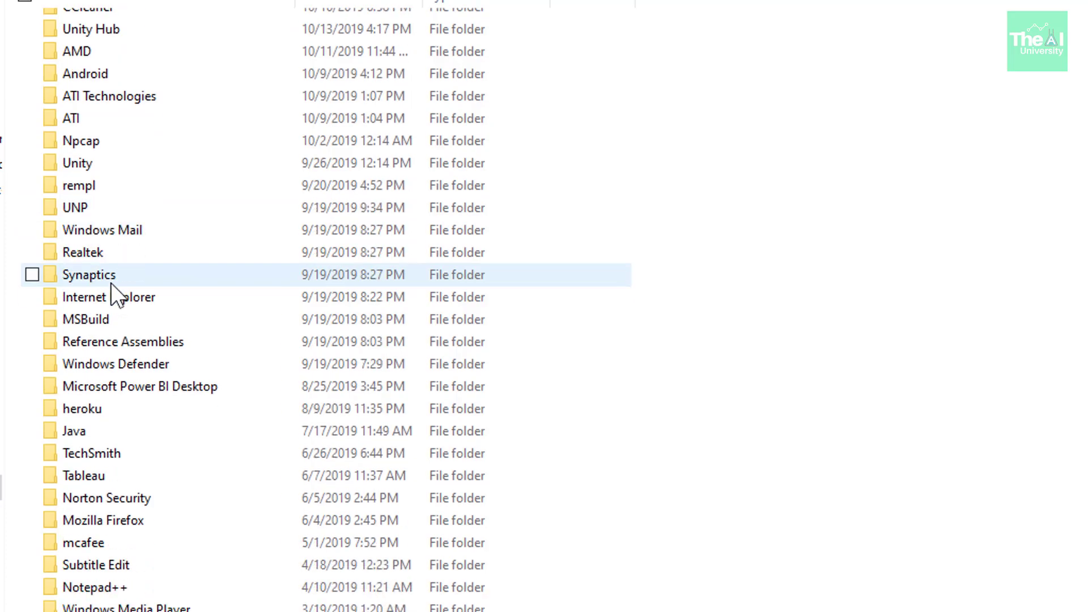
left_click(72, 431)
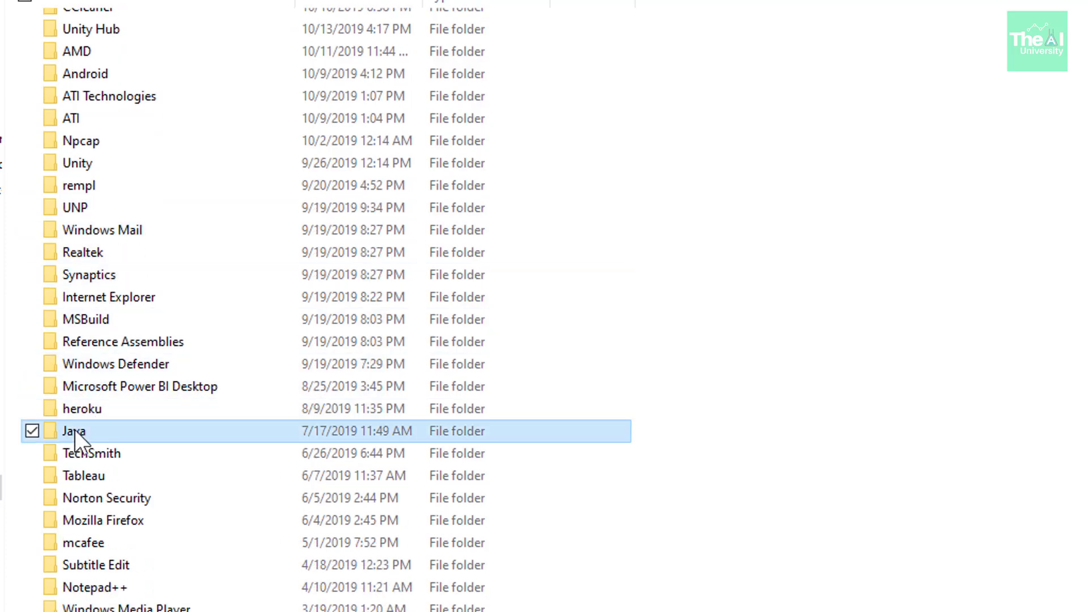
double_click(73, 431)
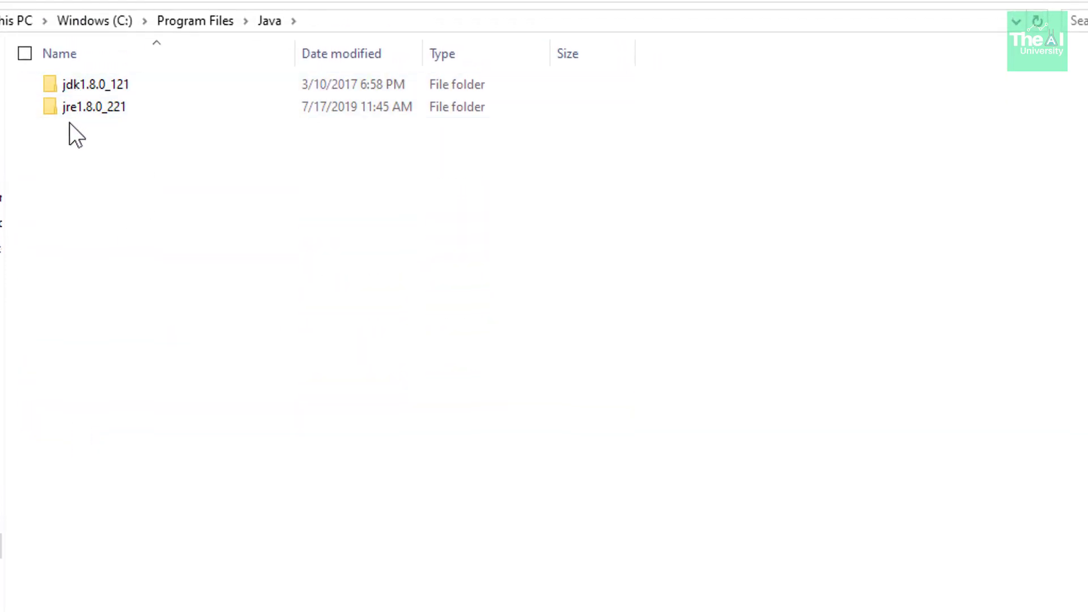
left_click(96, 84)
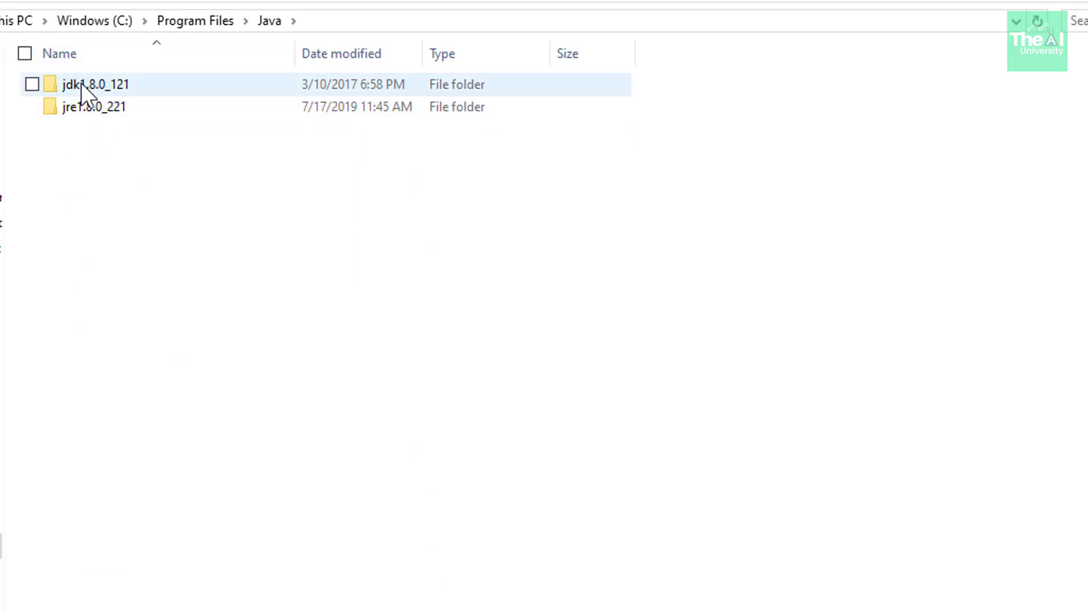
mouse_move(83, 111)
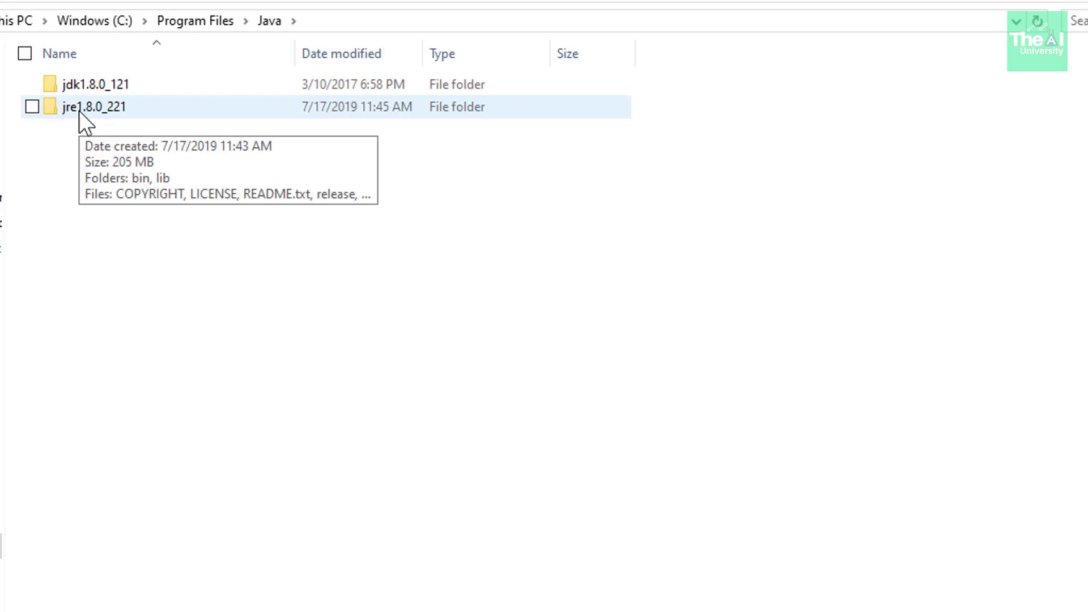
mouse_move(161, 149)
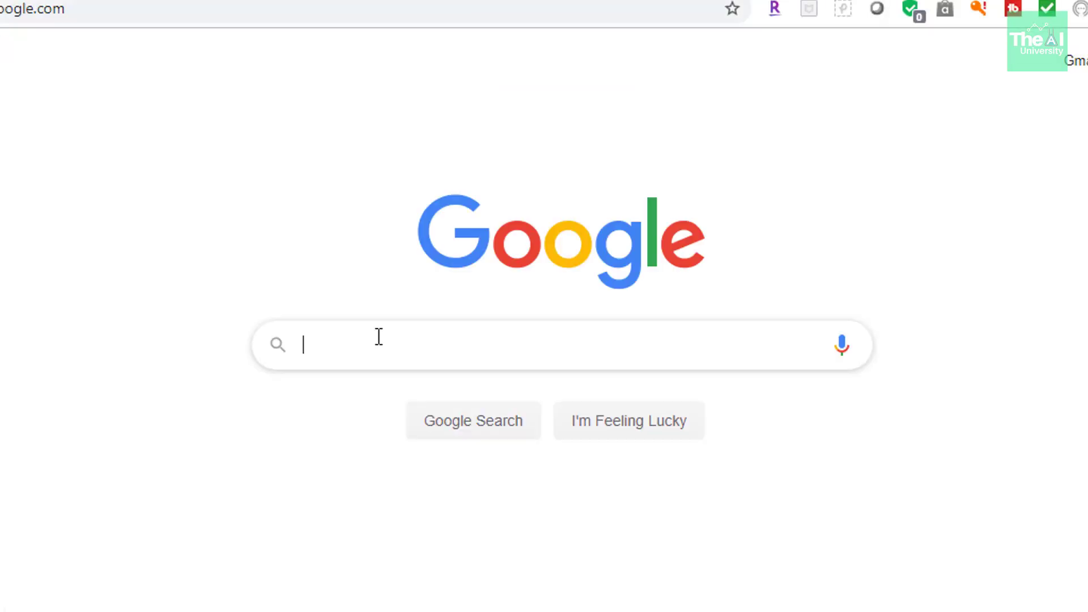
Enter 'download android studio' into the Google search box
type("dwo")
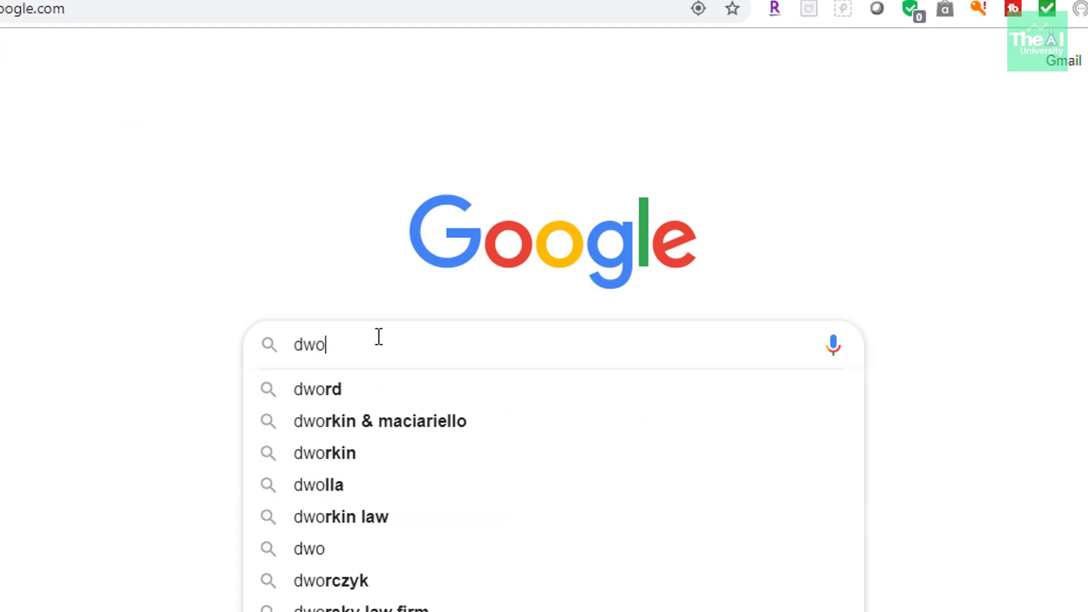
type("pwnlo")
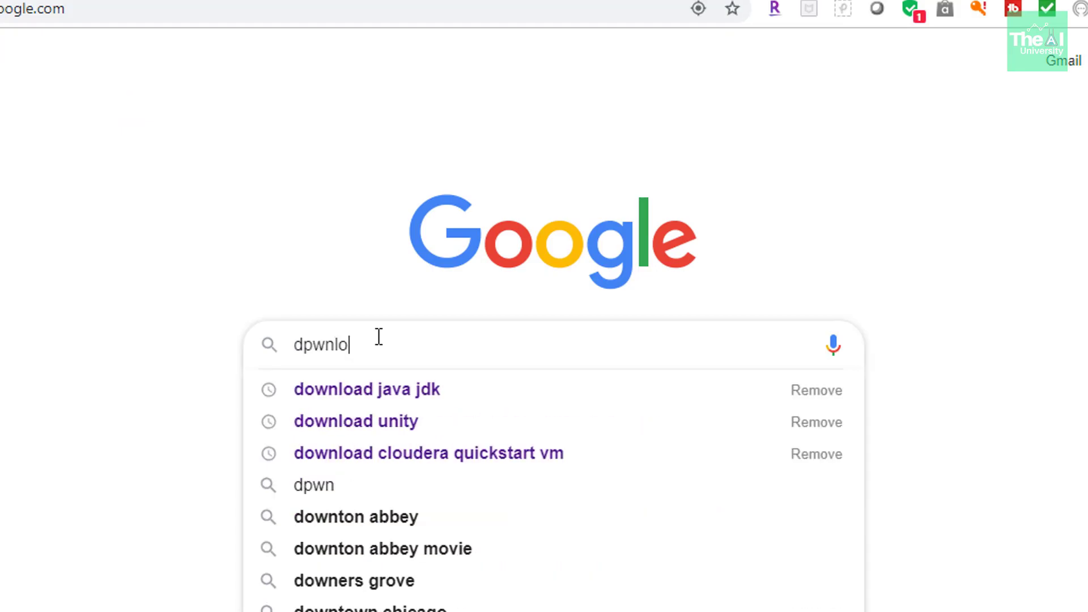
type("download android")
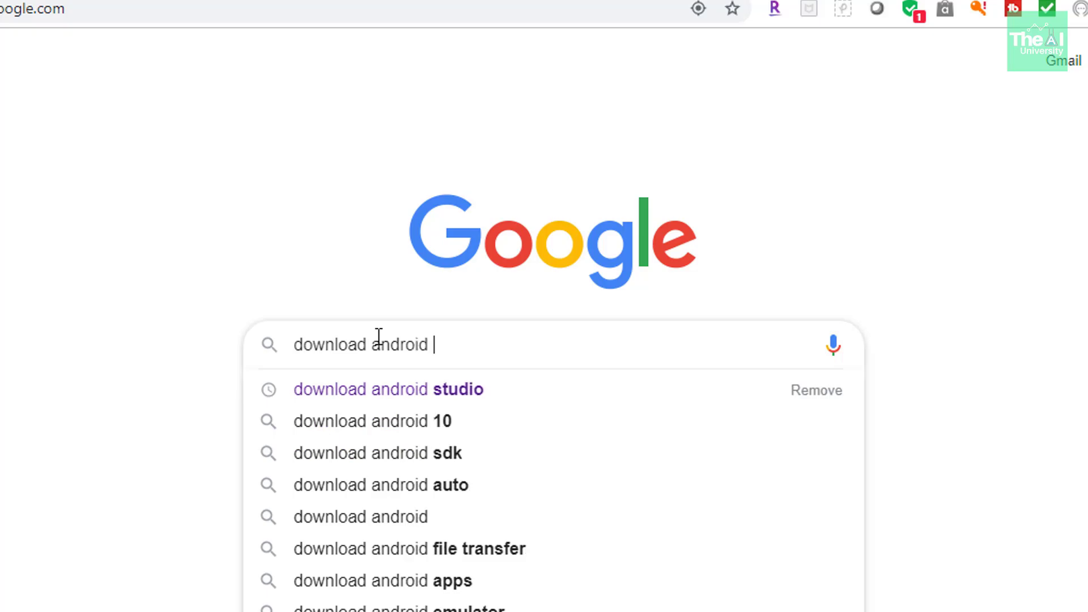
type("studio")
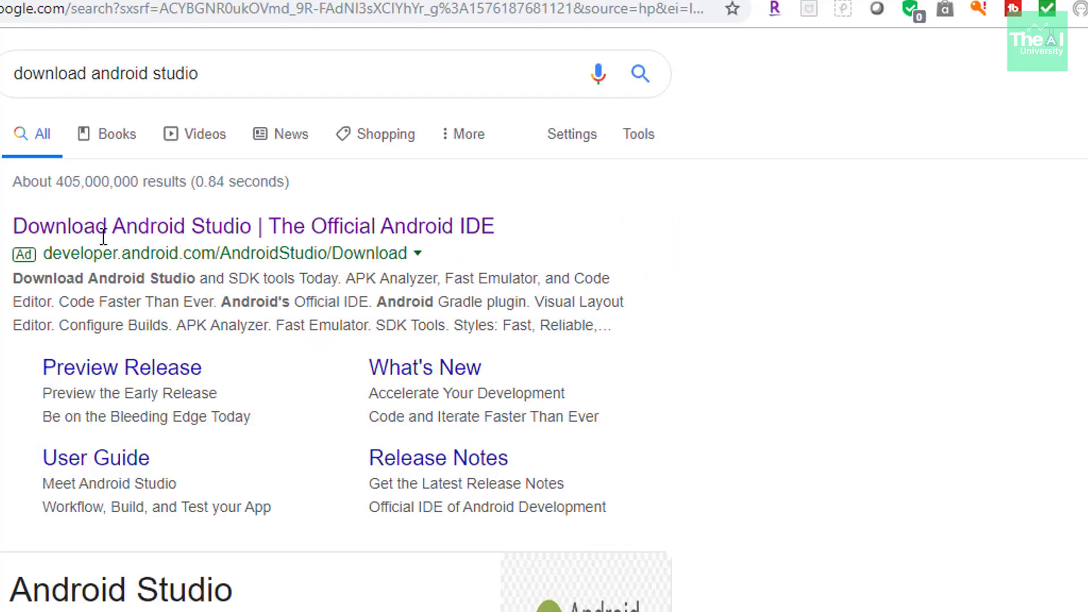
mouse_move(257, 226)
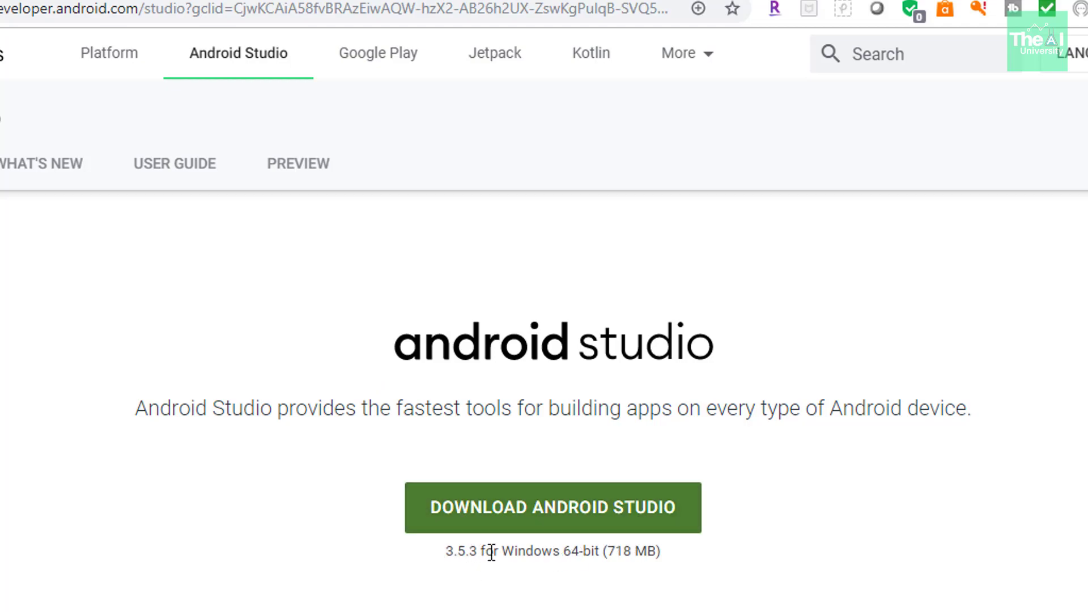
mouse_move(595, 553)
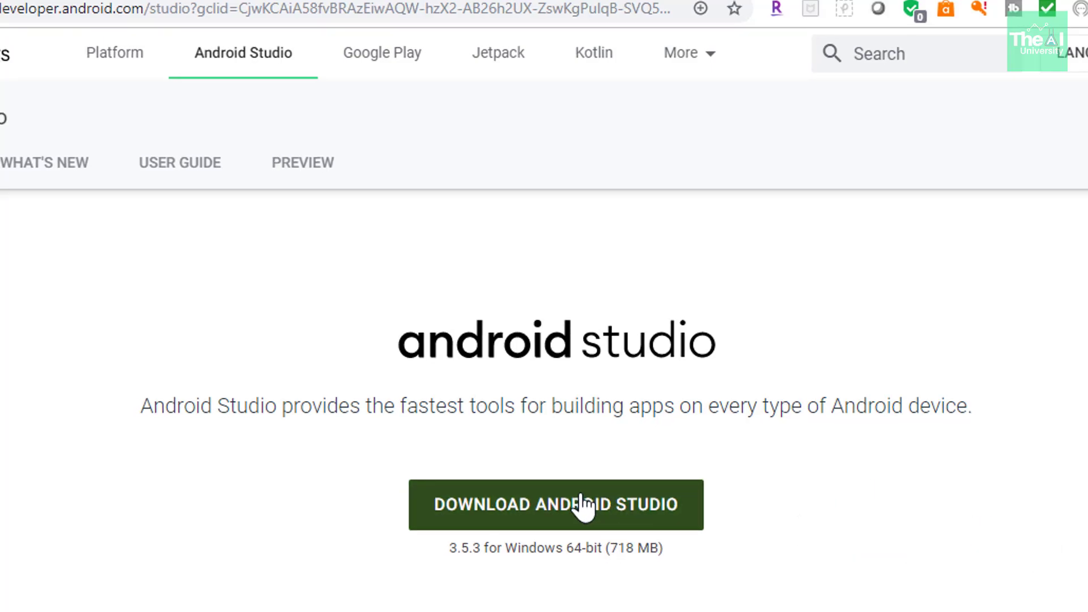
Agree to the terms and start the Android Studio for Windows download
left_click(556, 504)
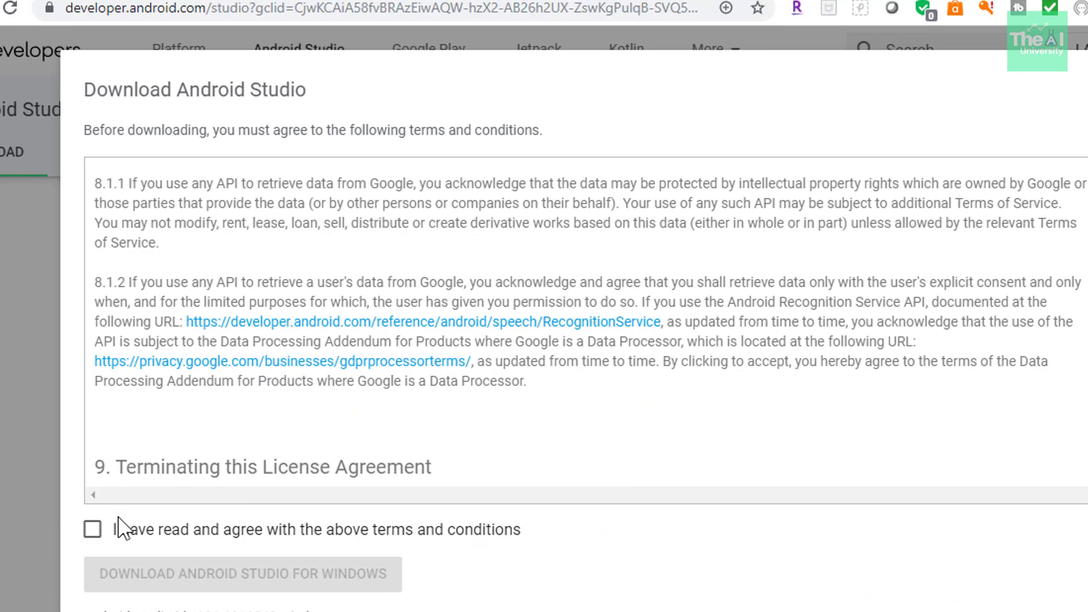
left_click(93, 530)
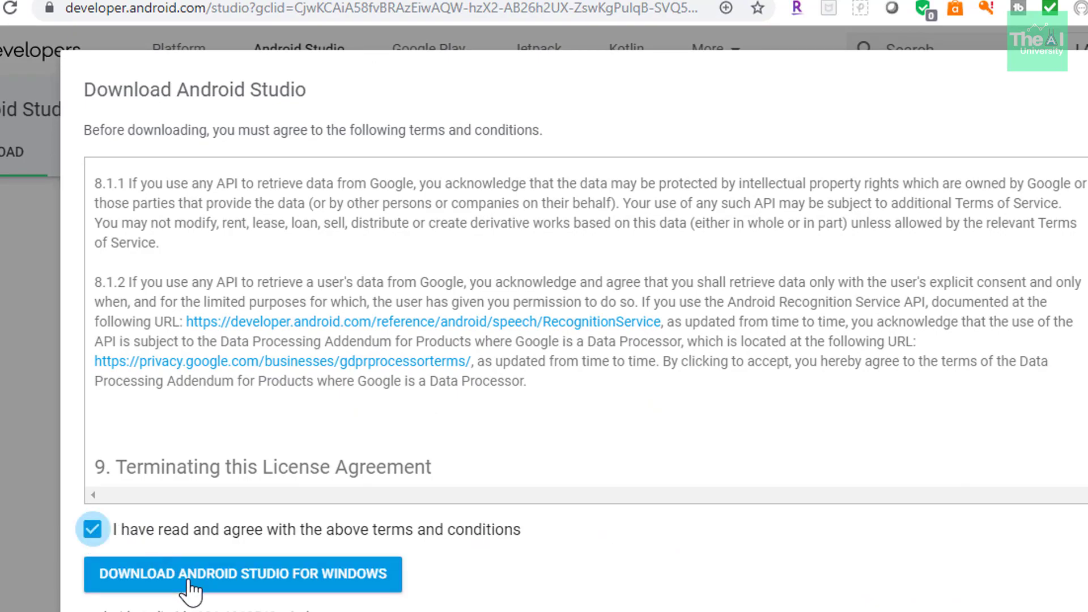
mouse_move(151, 591)
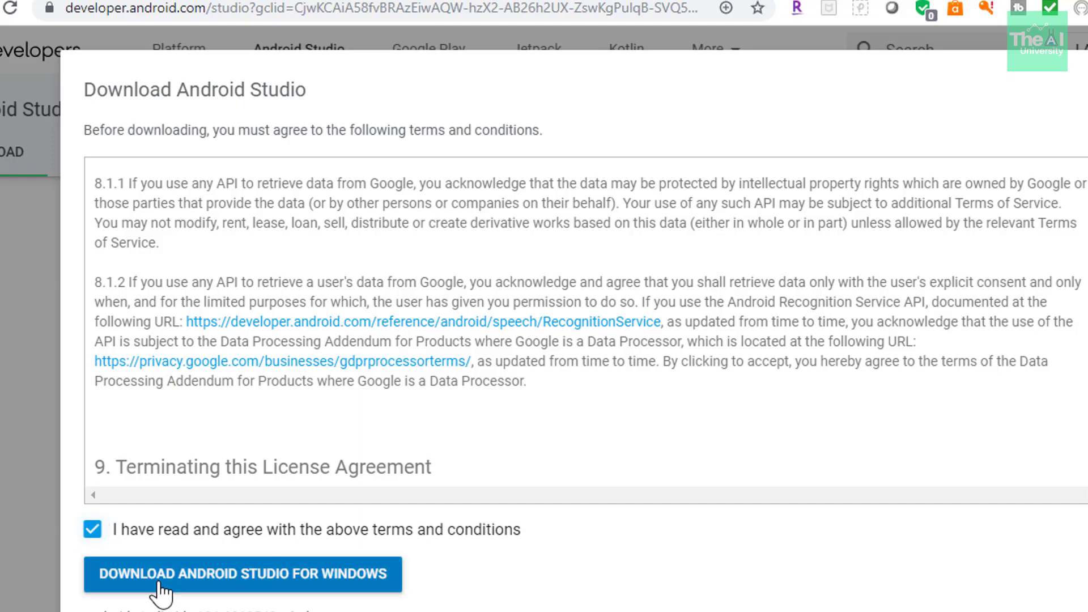
left_click(242, 573)
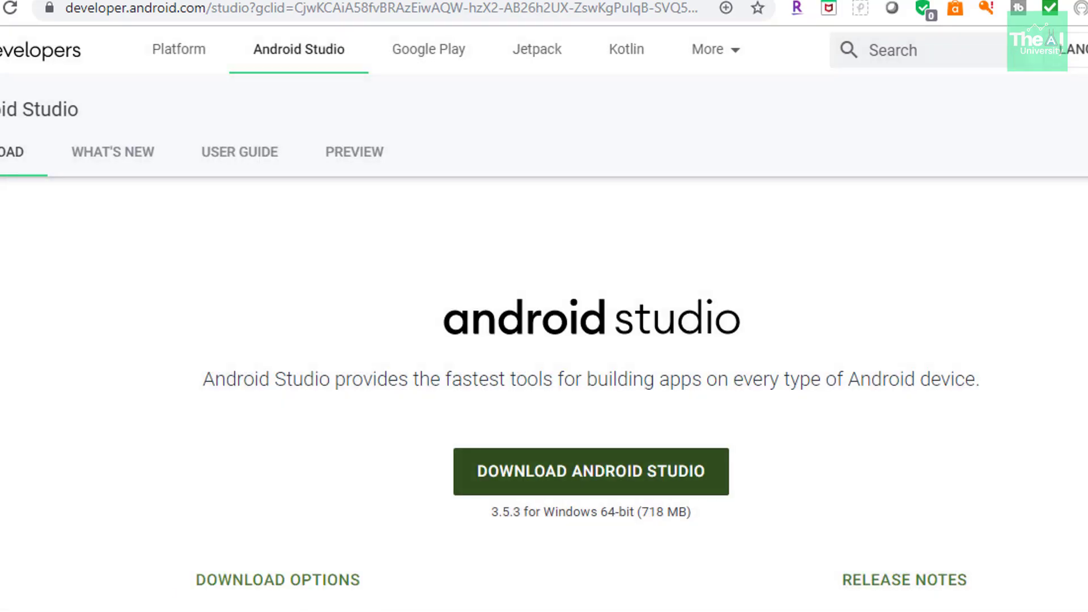
left_click(604, 471)
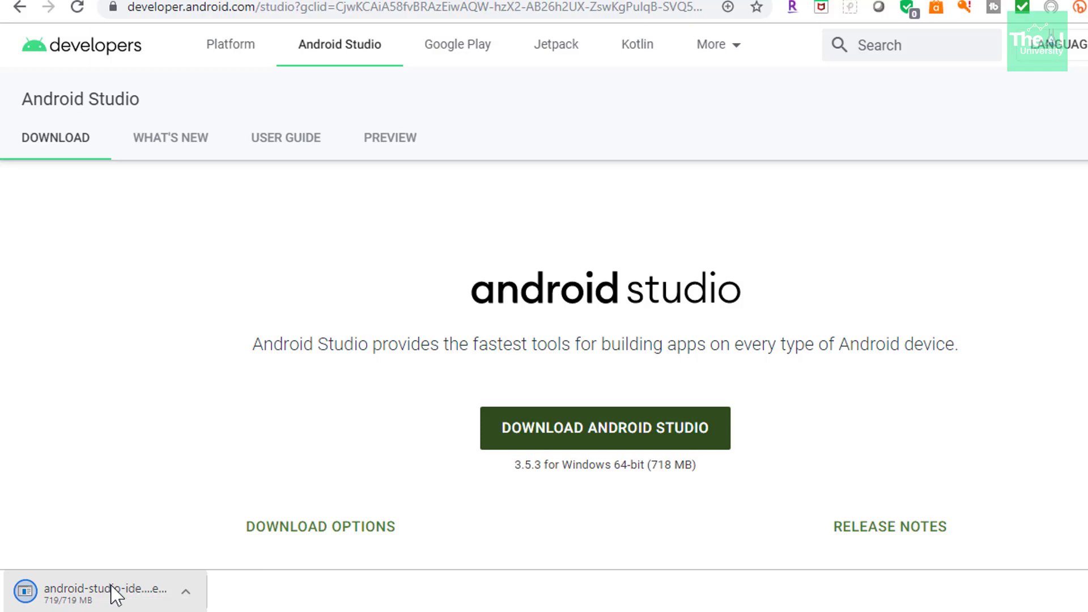
Run the downloaded installer and decline removing the old installation's files, keeping it
left_click(105, 590)
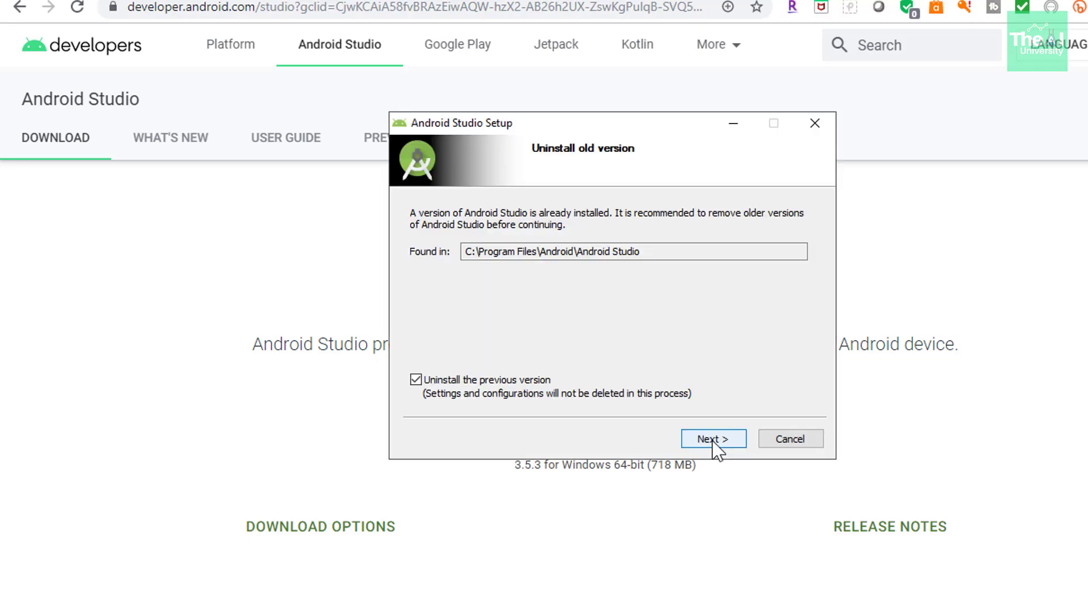
left_click(712, 438)
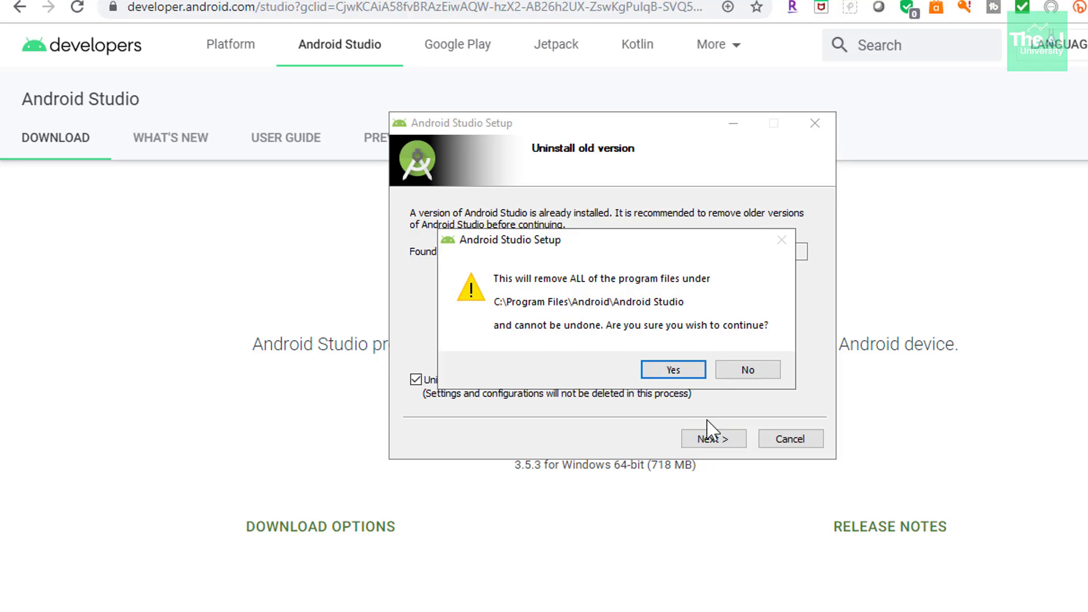
mouse_move(549, 295)
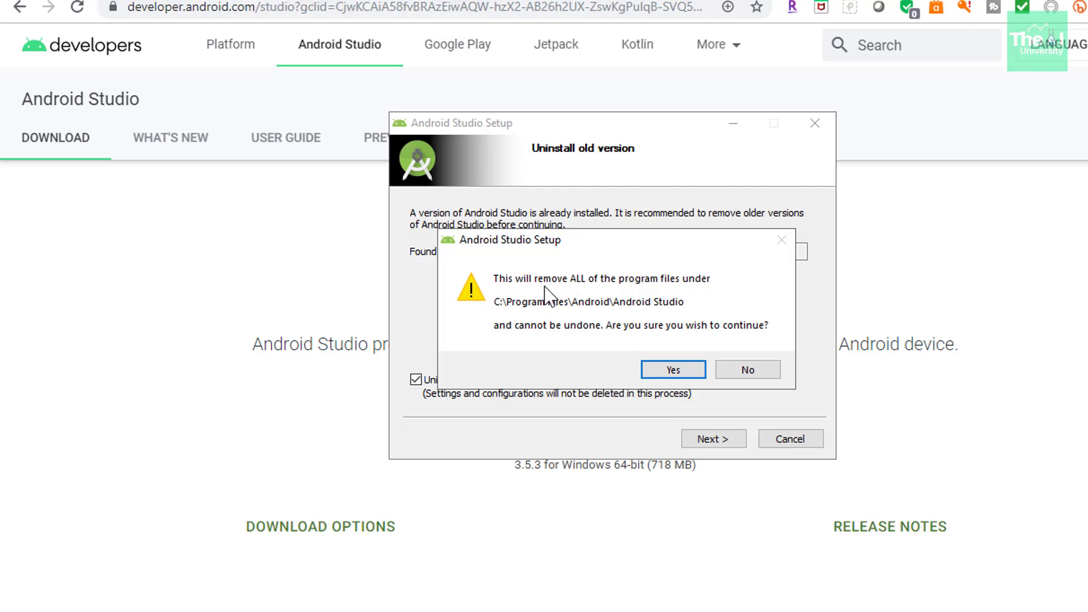
mouse_move(595, 297)
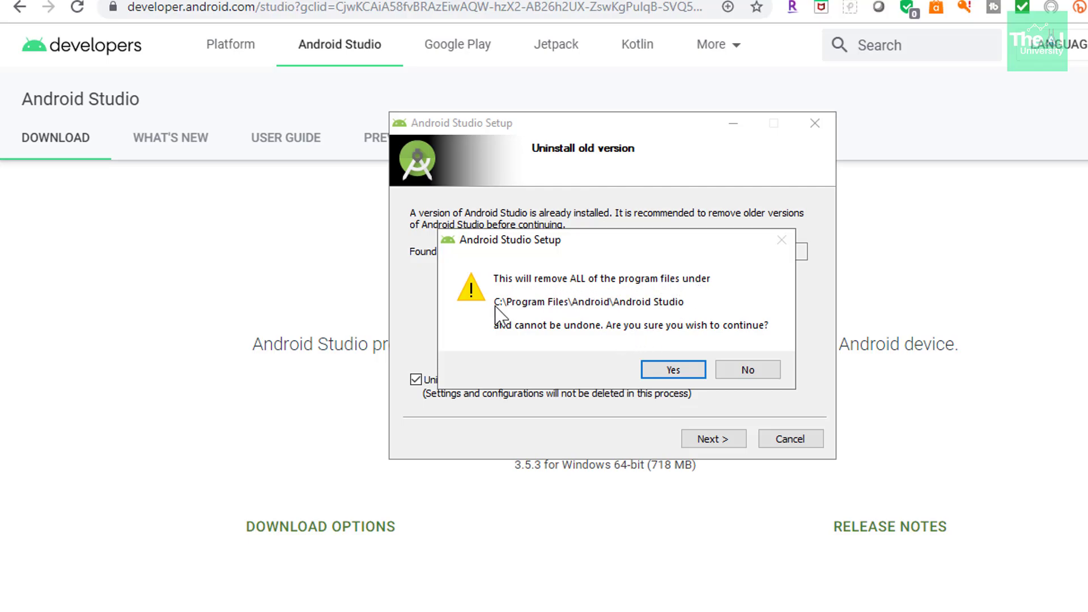
mouse_move(688, 325)
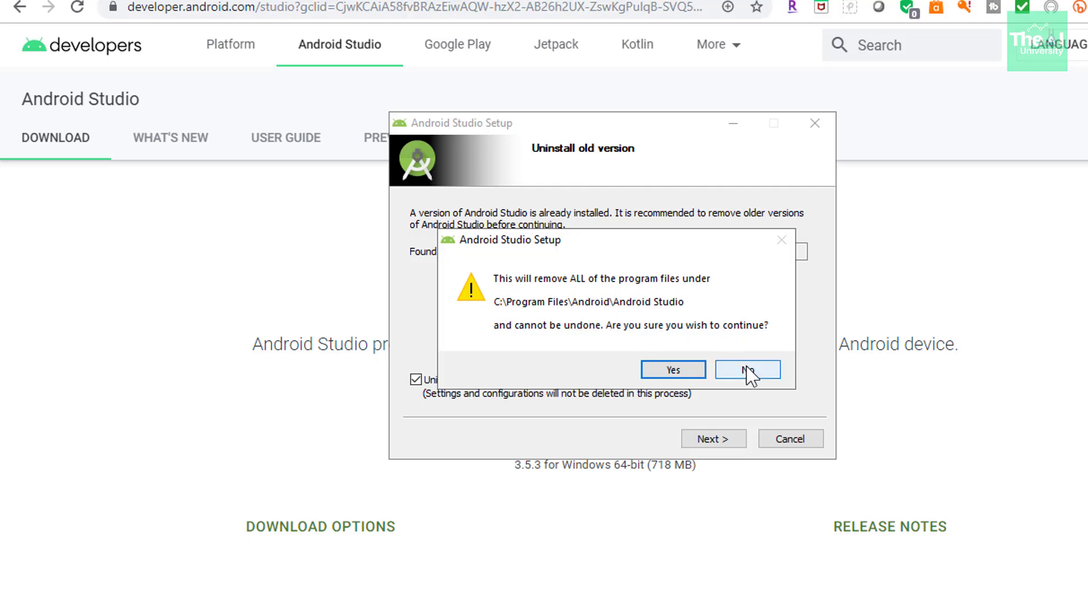
mouse_move(703, 308)
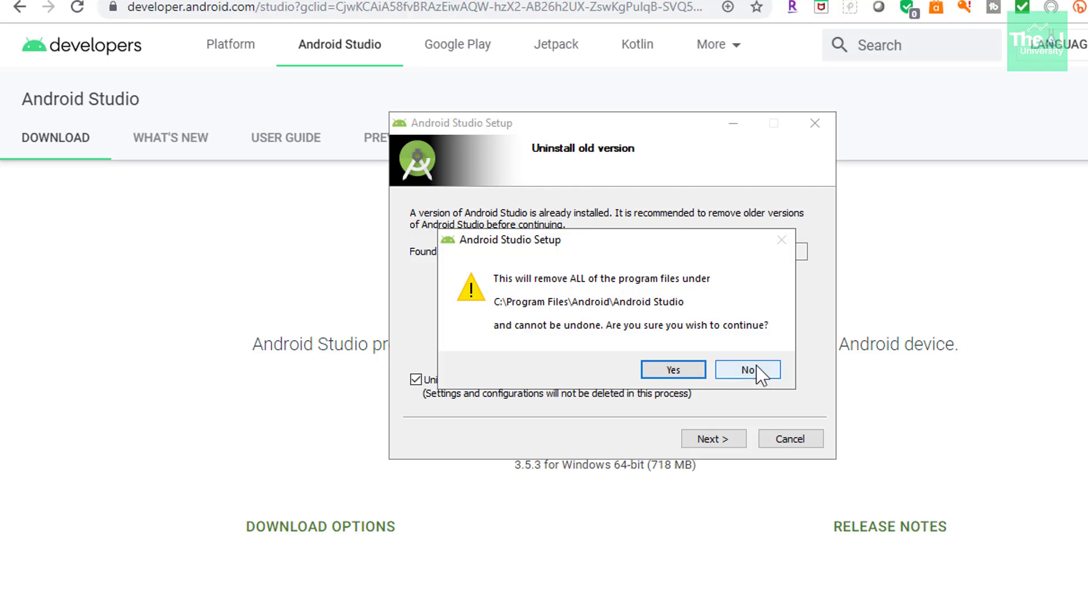
left_click(748, 368)
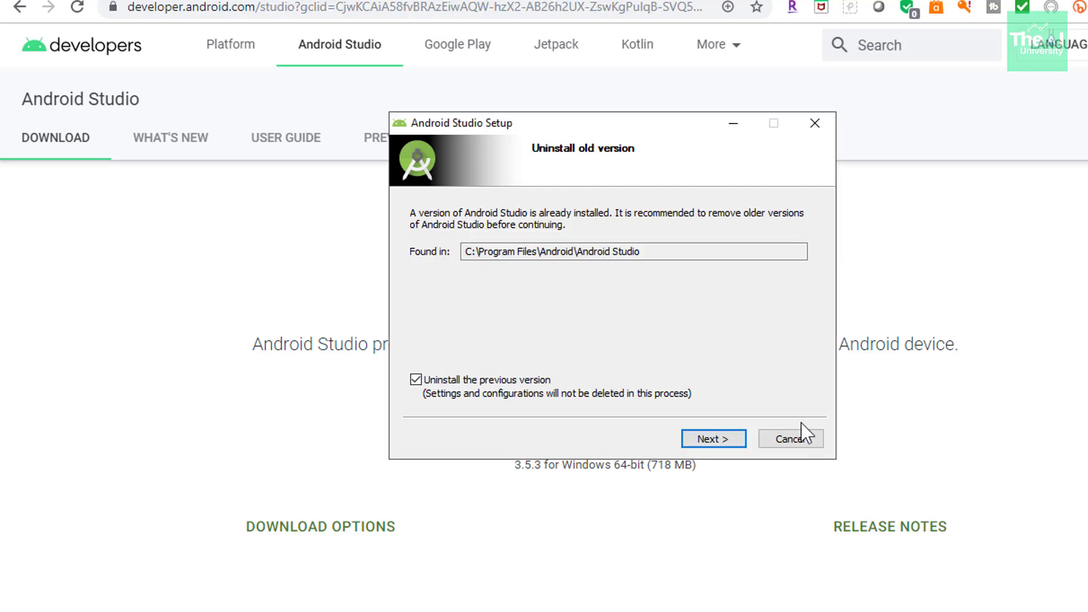
left_click(790, 437)
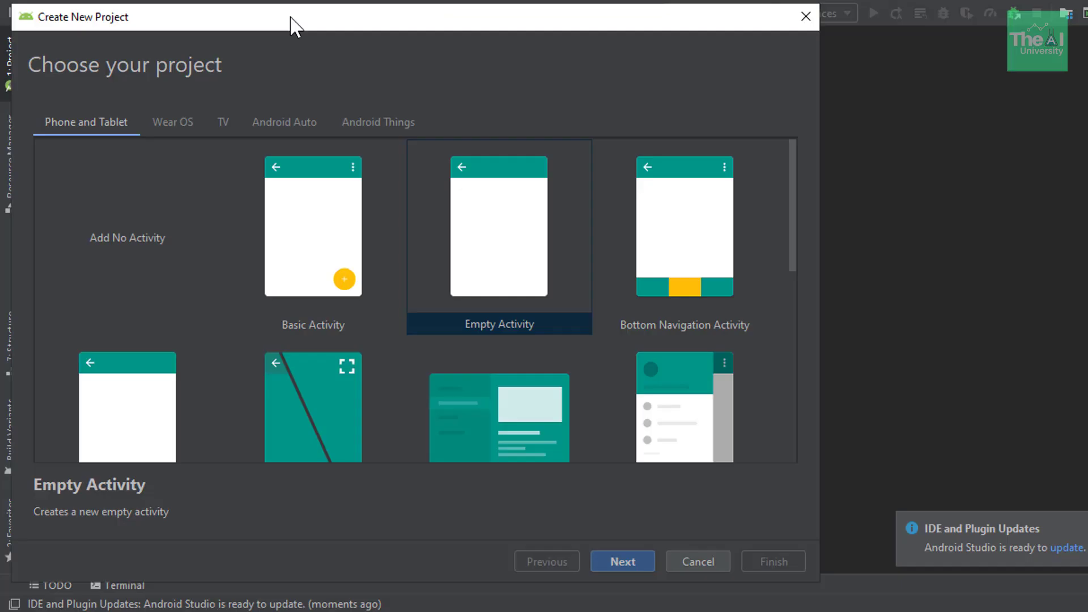
mouse_move(406, 78)
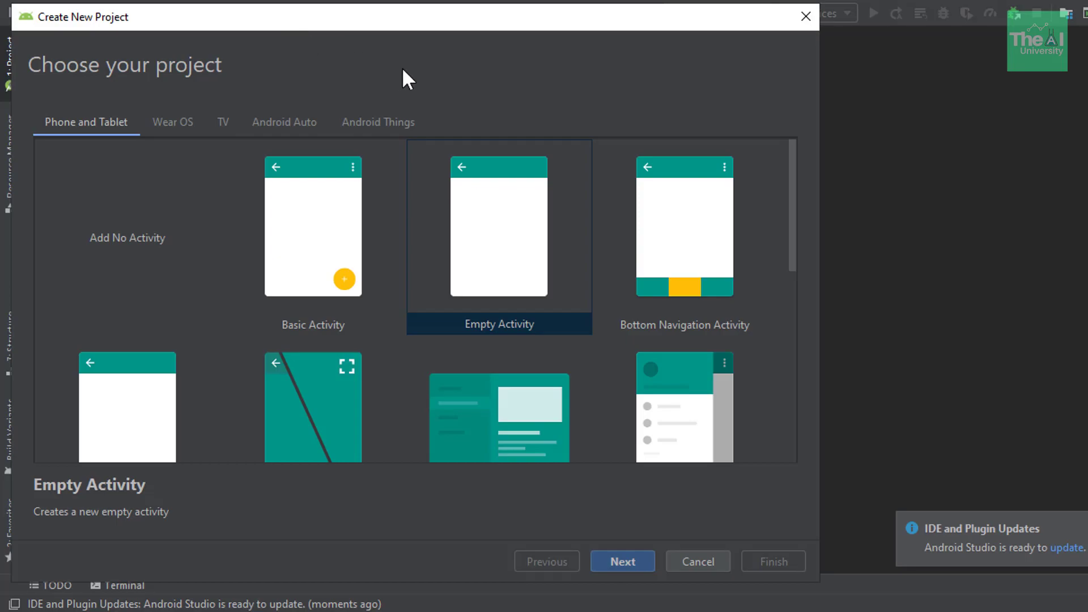
mouse_move(364, 386)
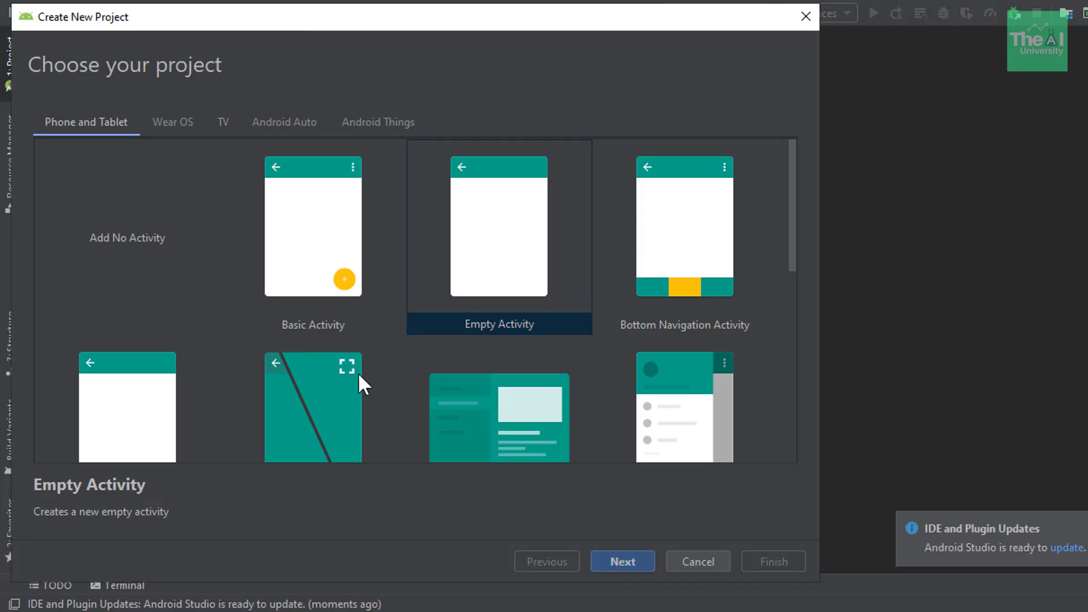
mouse_move(296, 269)
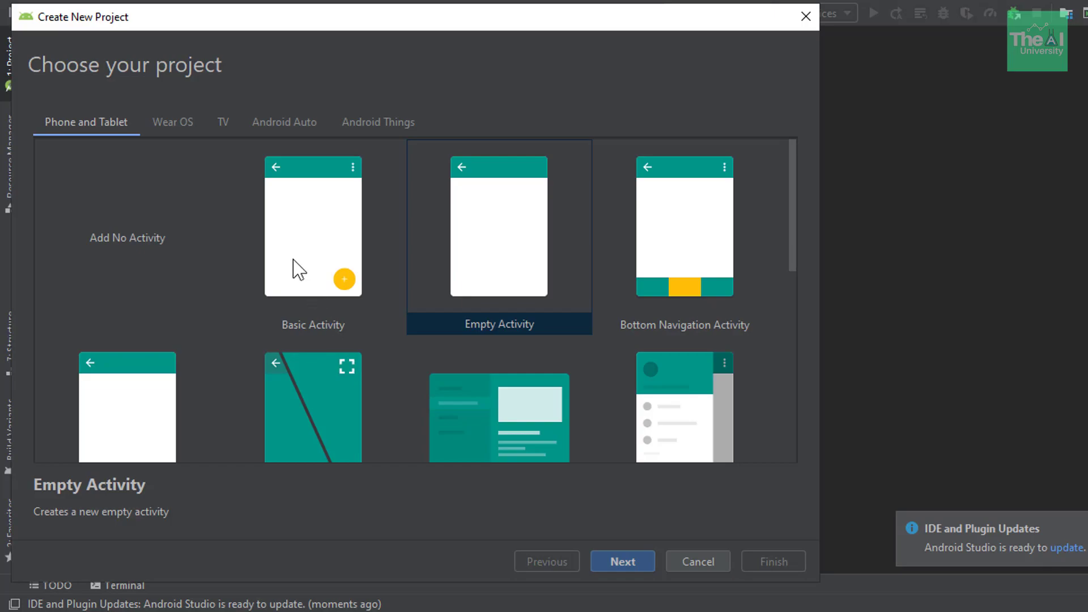
mouse_move(264, 305)
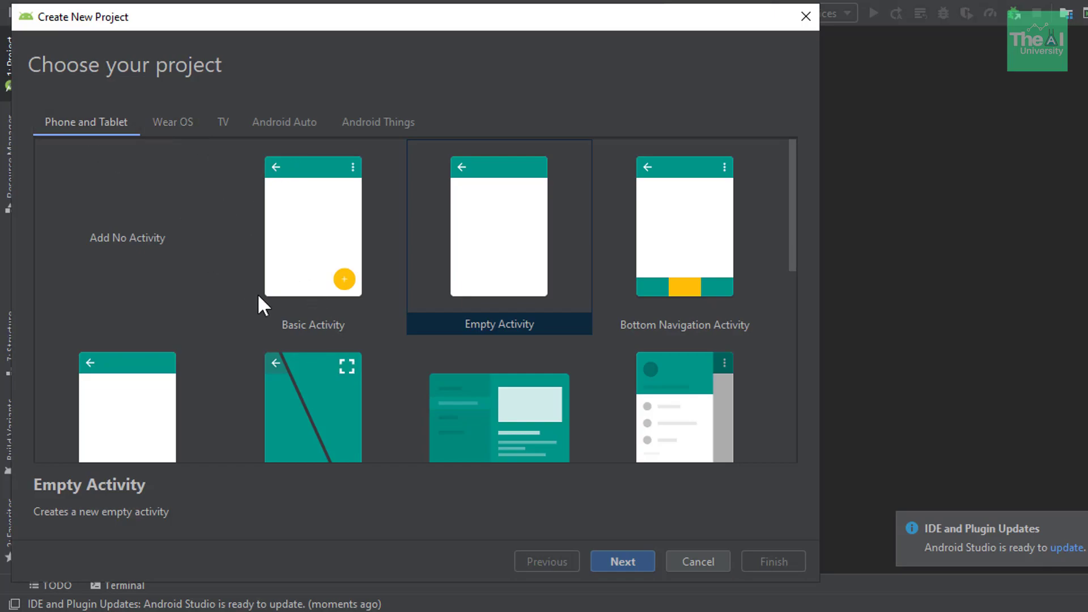
Choose the Empty Activity template under Phone and Tablet and continue to project configuration
left_click(172, 123)
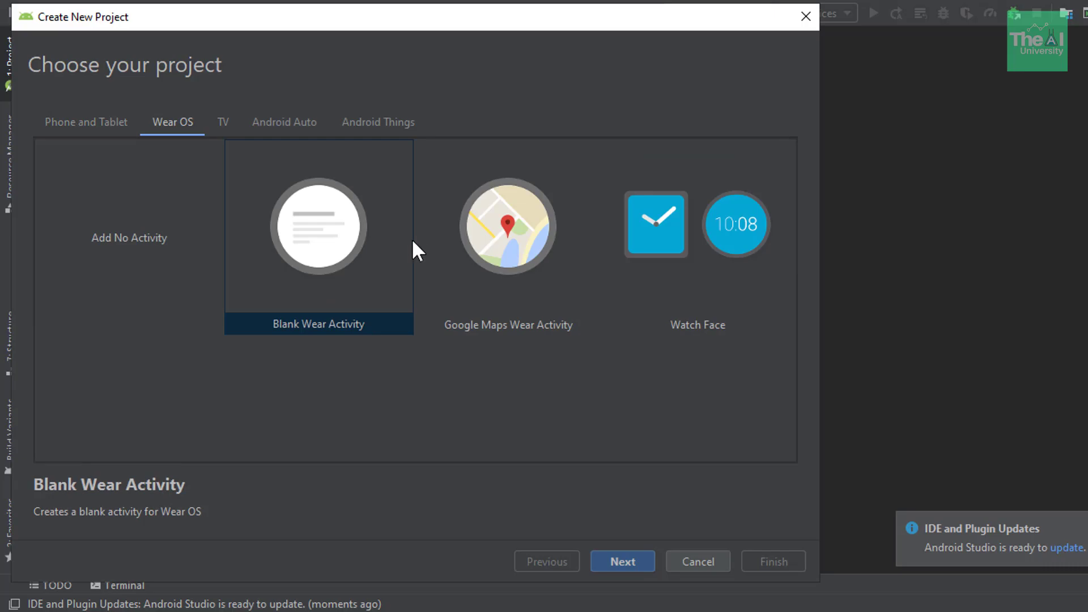
left_click(86, 123)
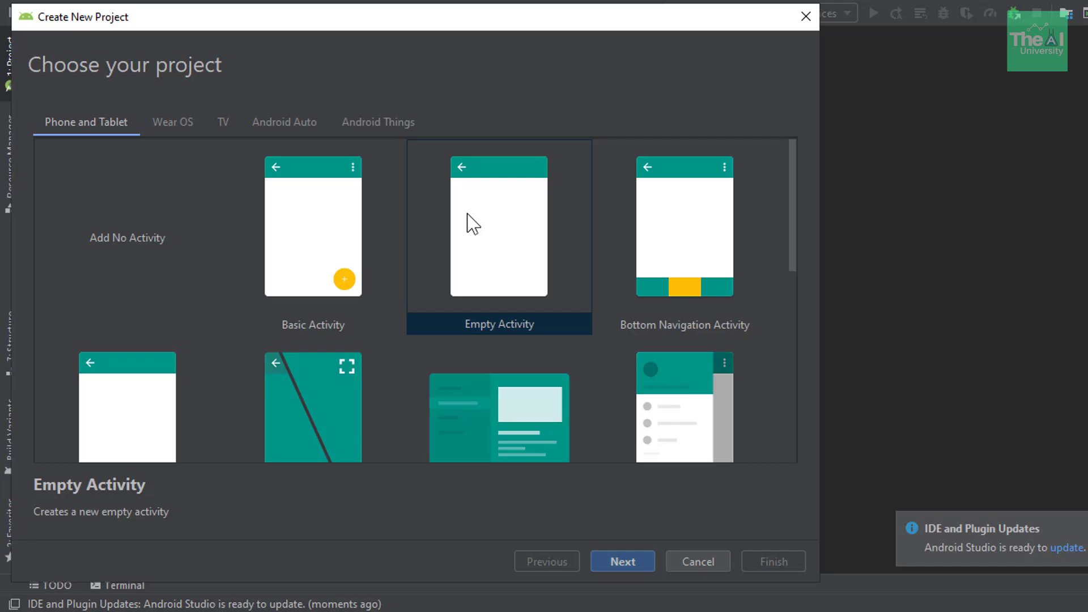
left_click(622, 561)
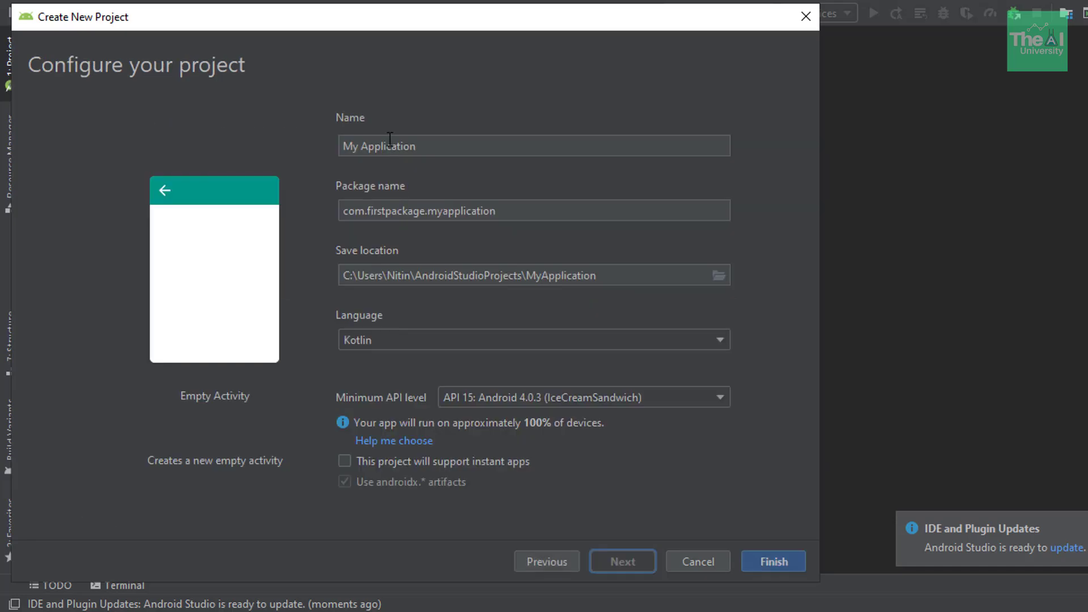
mouse_move(144, 85)
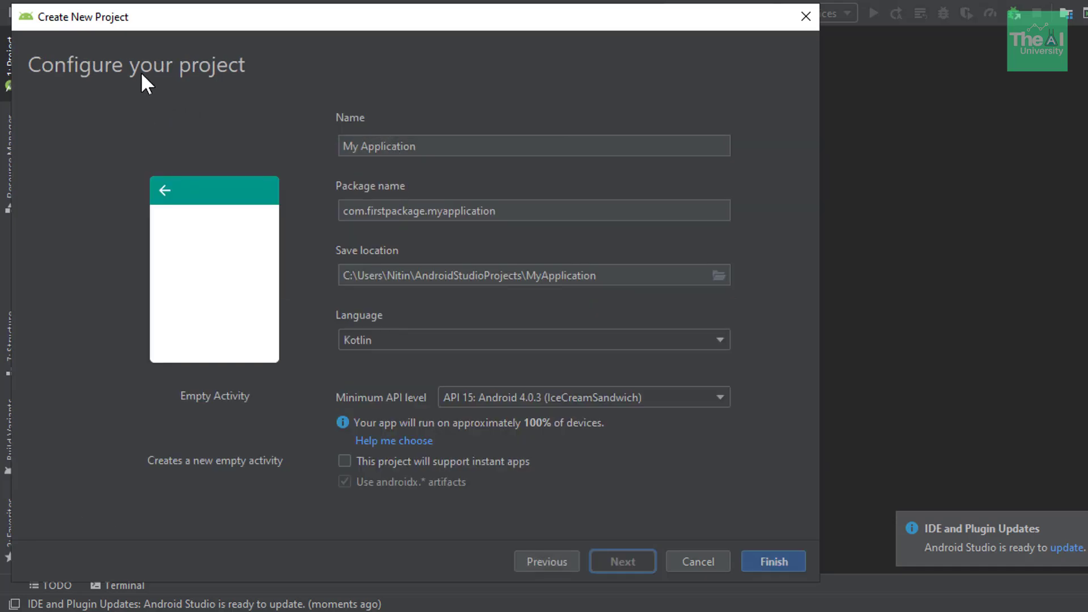
mouse_move(338, 86)
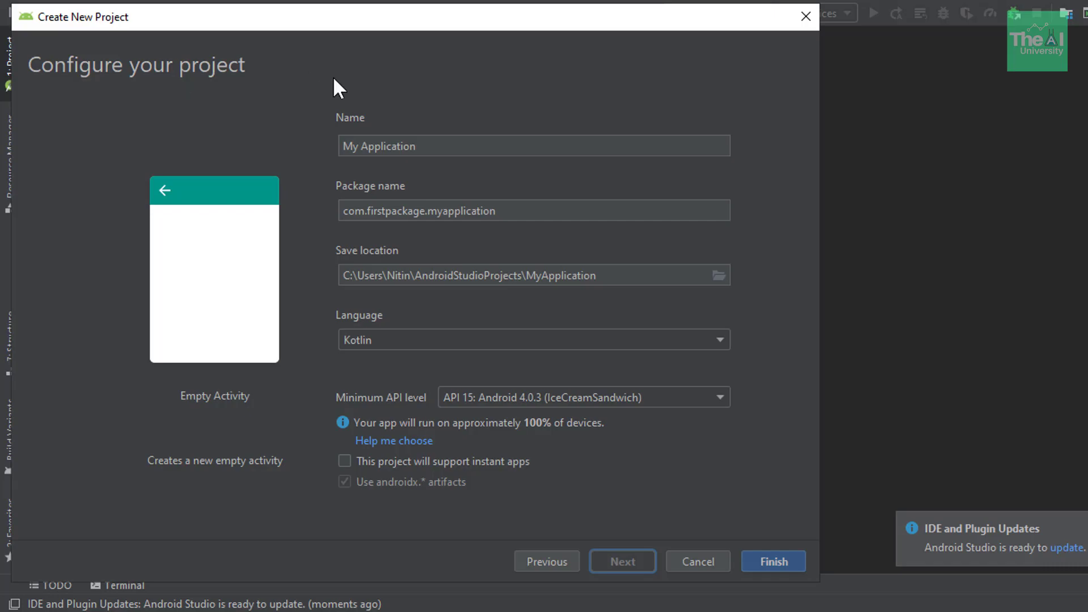
mouse_move(425, 148)
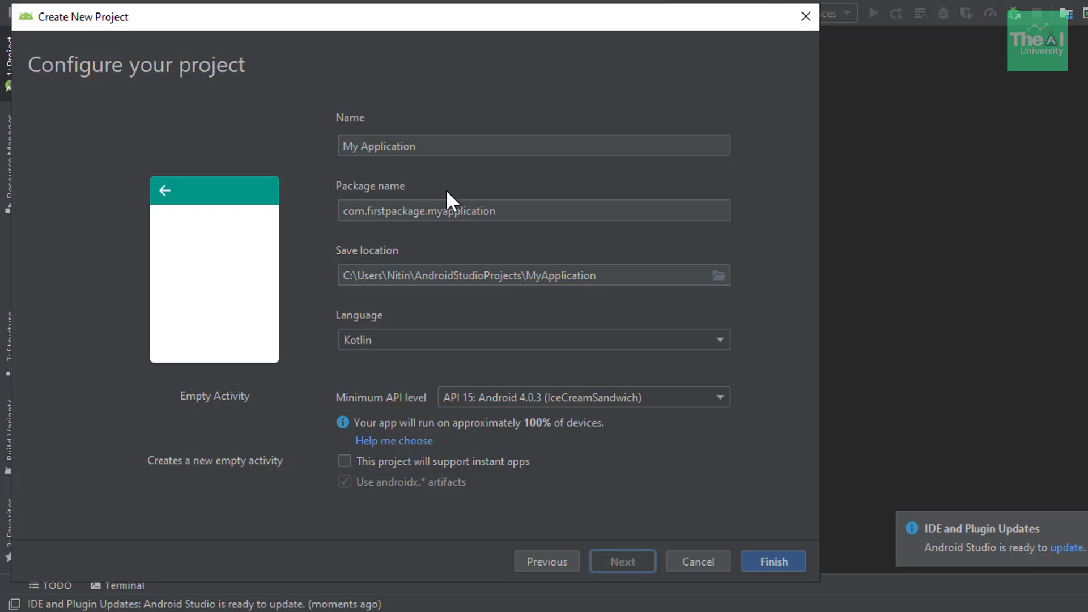
mouse_move(416, 202)
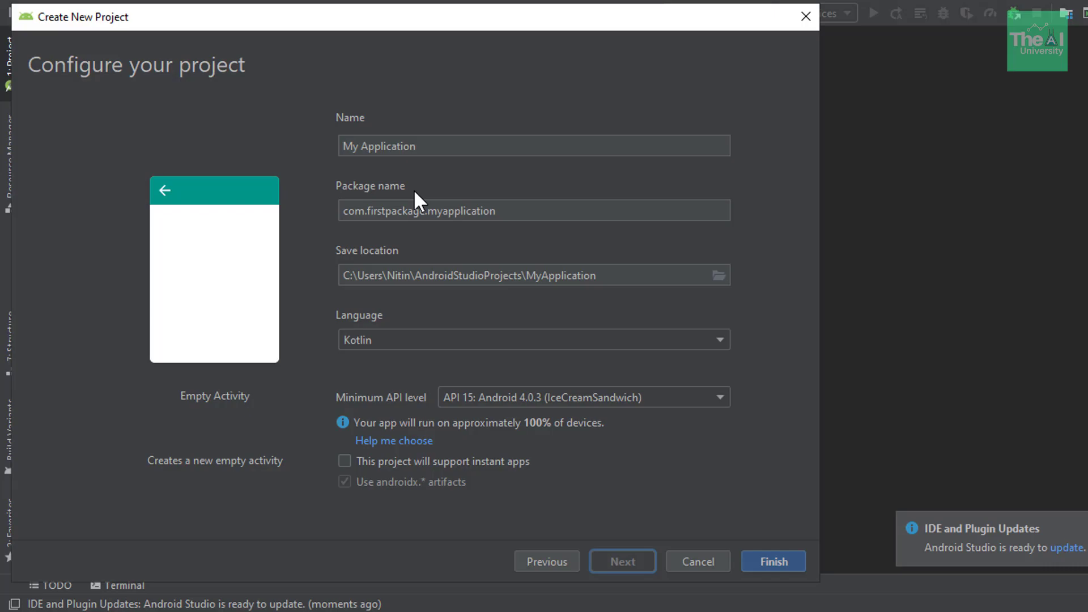
mouse_move(406, 204)
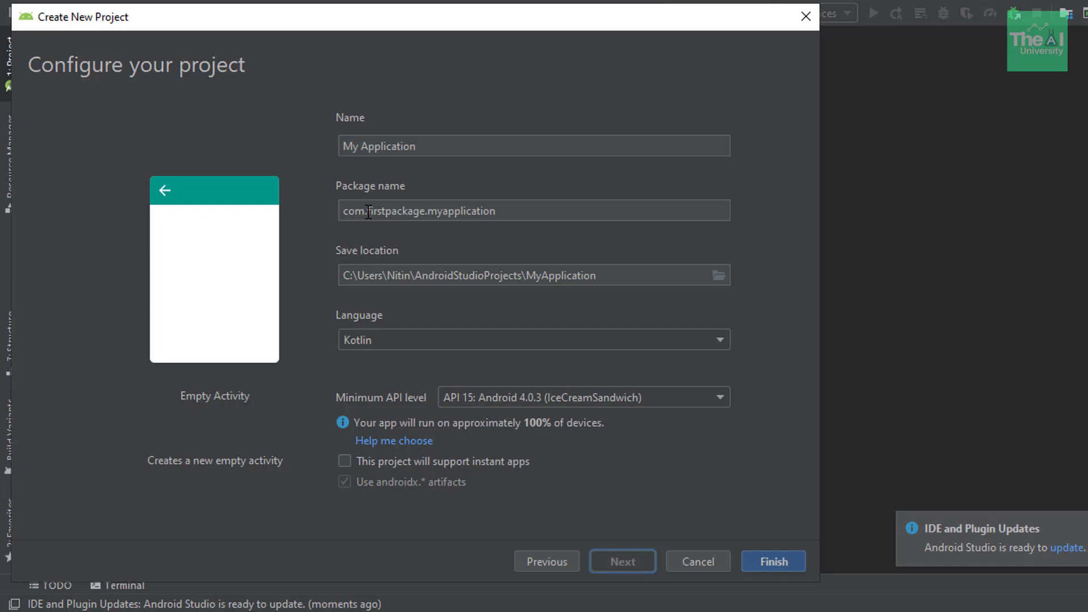
left_click(416, 211)
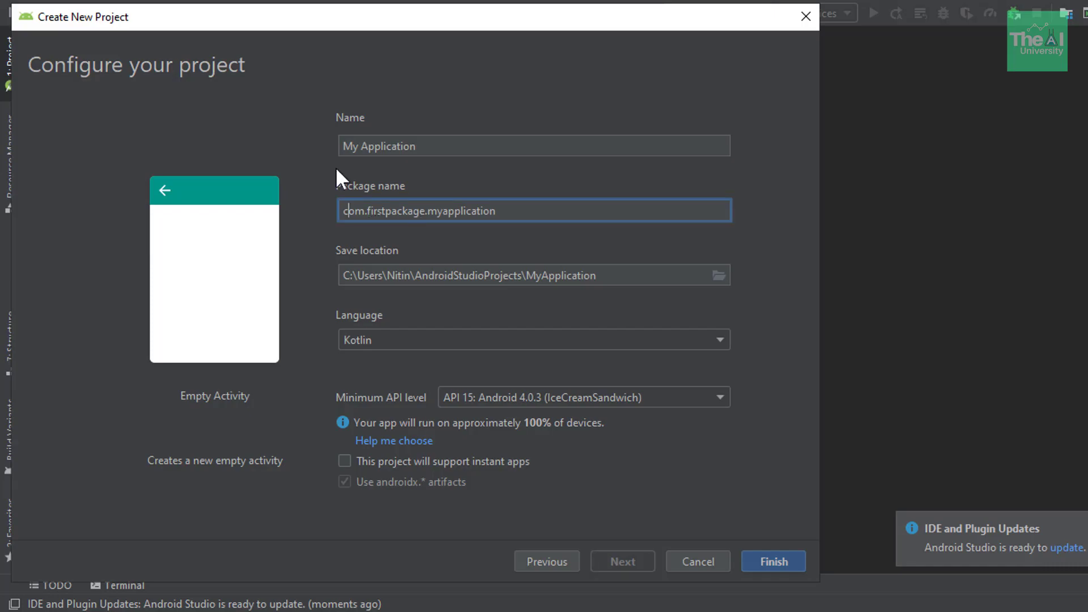
mouse_move(379, 202)
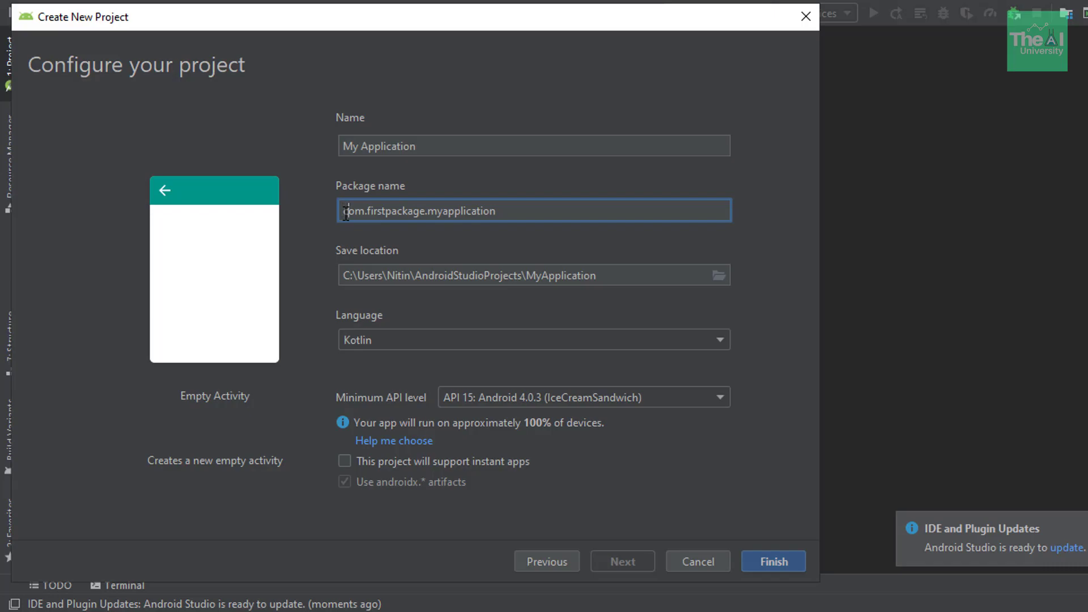
double_click(353, 210)
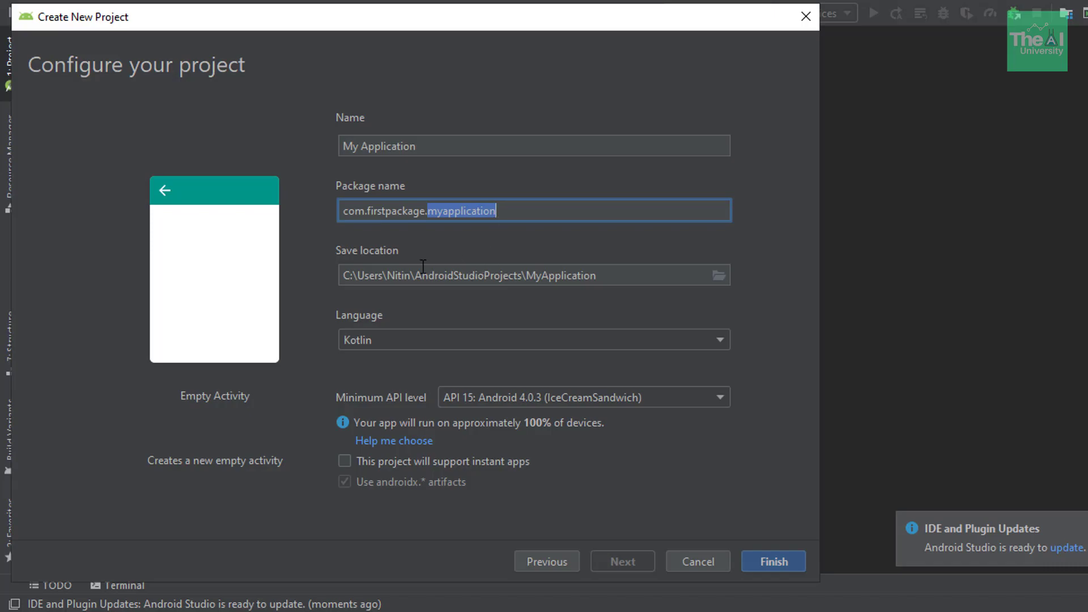
mouse_move(350, 269)
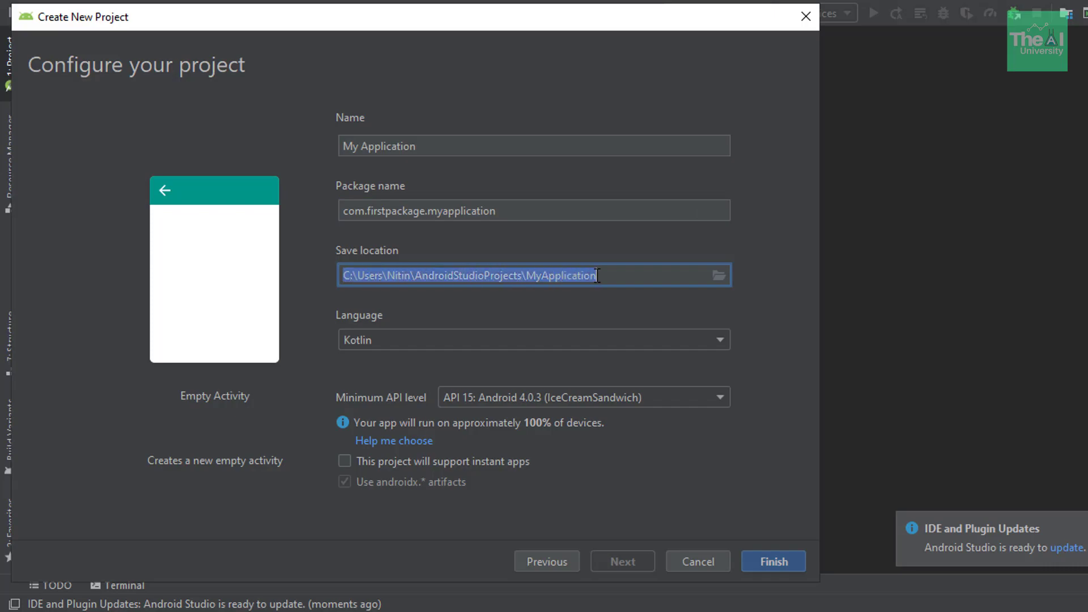
left_click(719, 339)
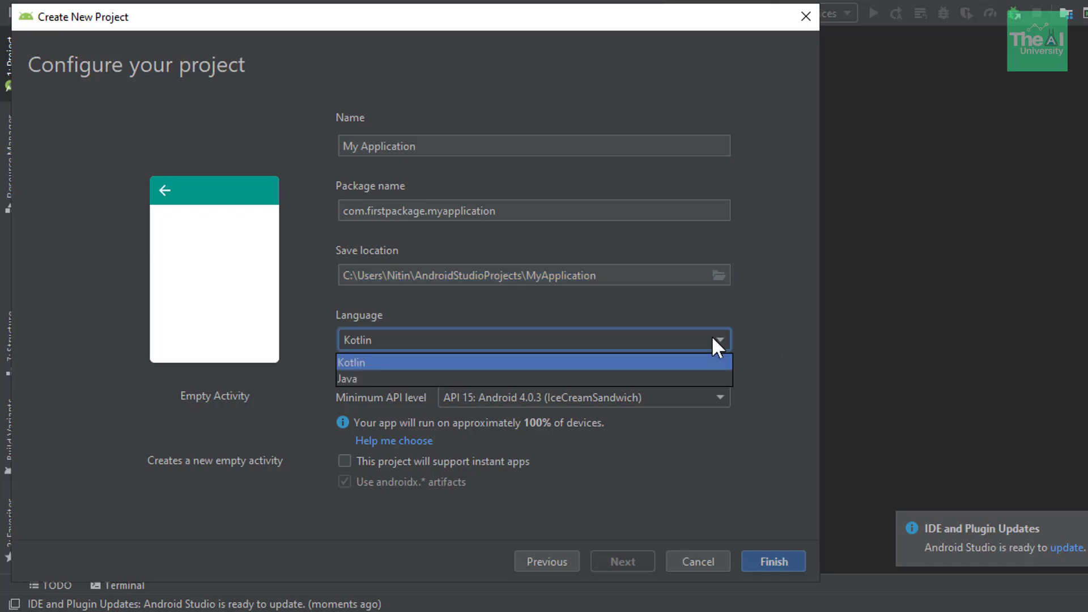
mouse_move(719, 344)
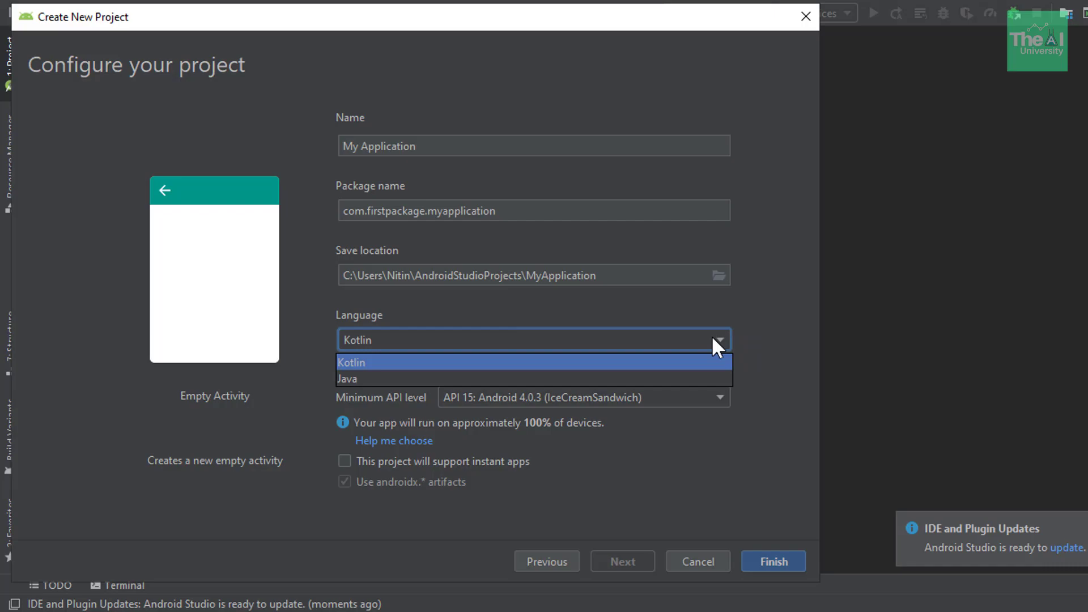
mouse_move(583, 378)
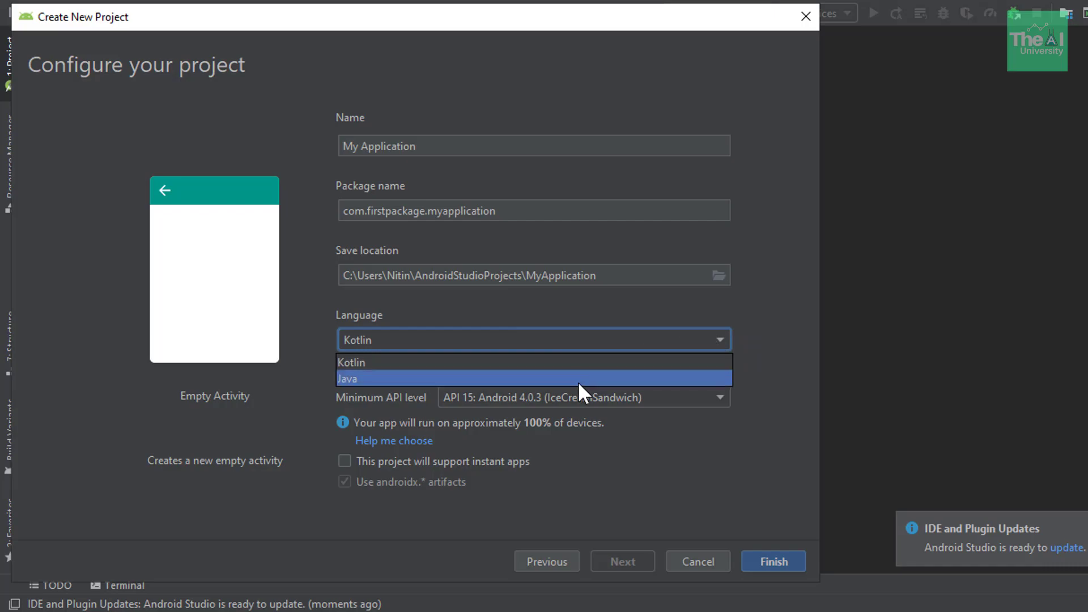
mouse_move(601, 366)
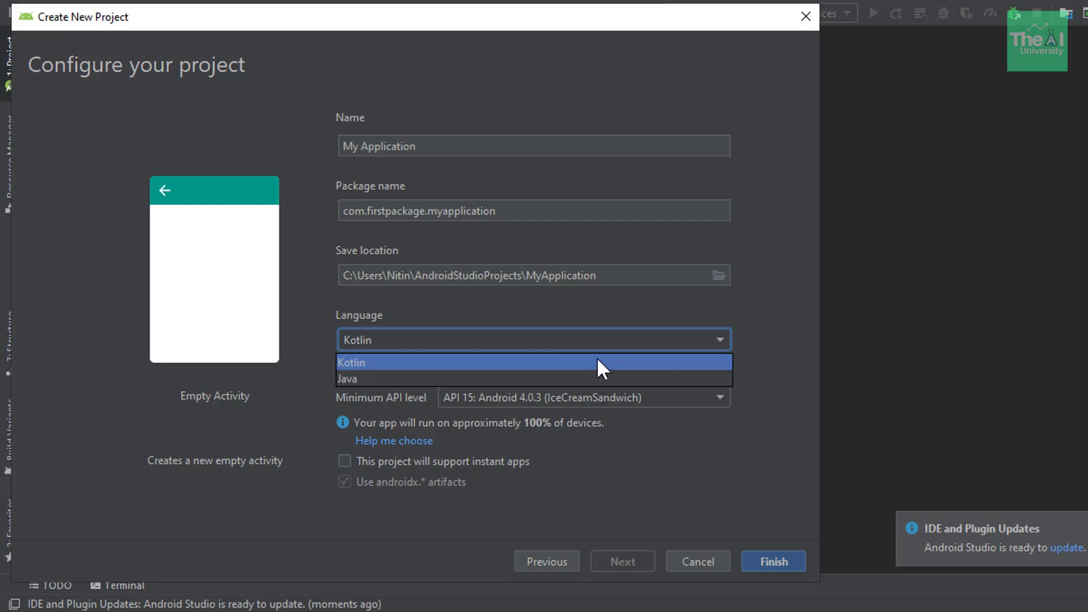
left_click(352, 363)
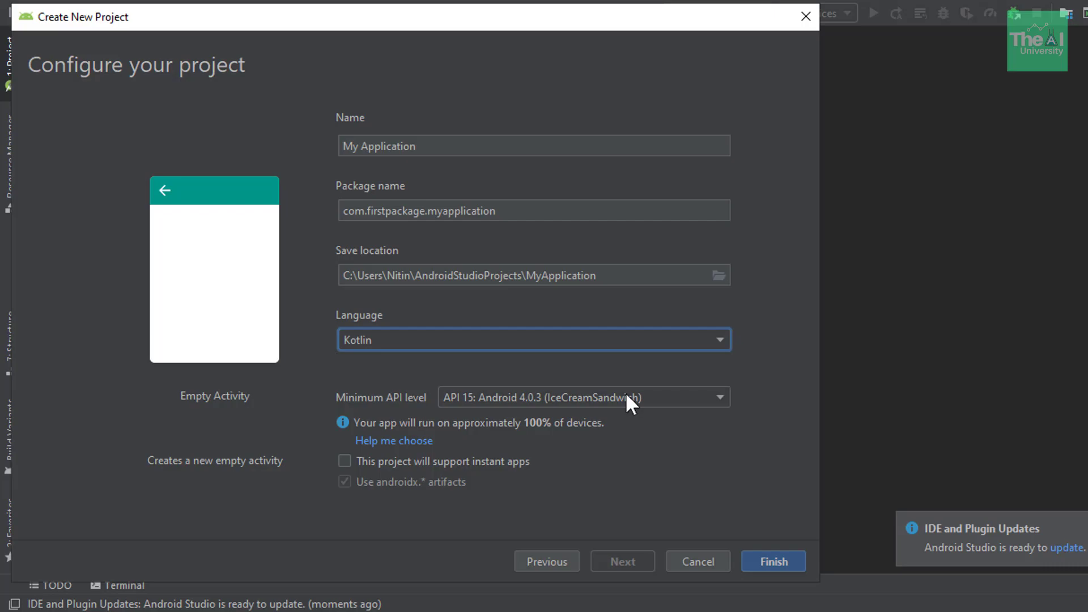
left_click(722, 397)
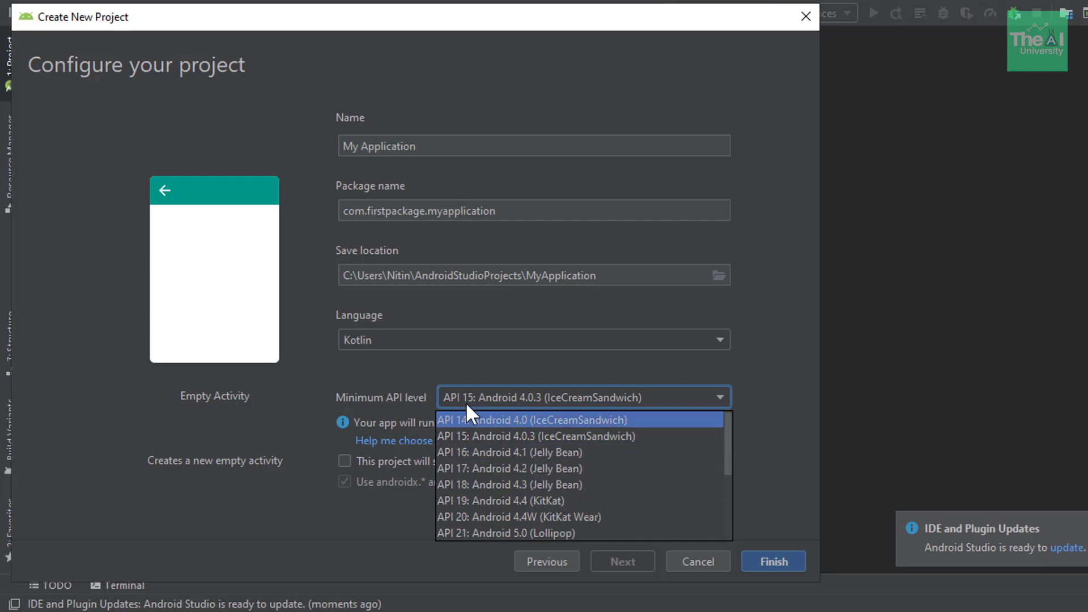
mouse_move(537, 408)
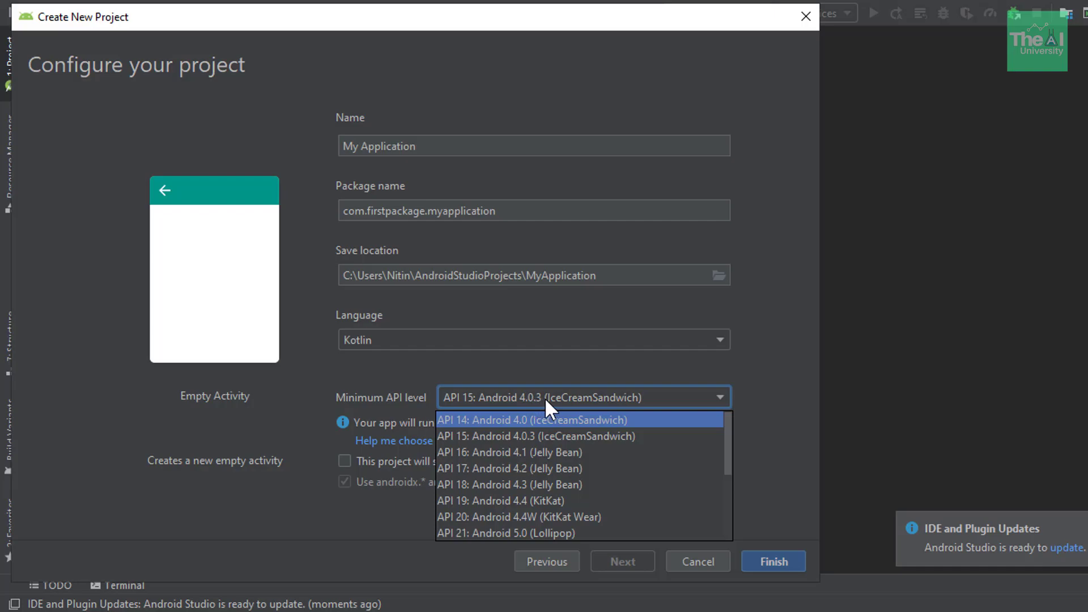
mouse_move(593, 443)
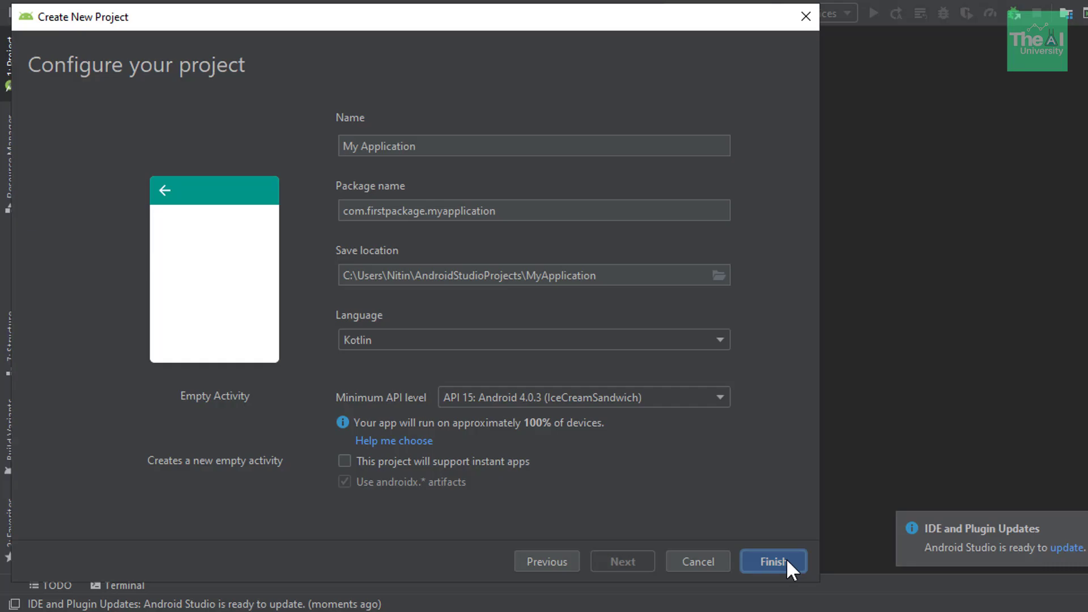
Finish the wizard to create My Application and start its Gradle sync
left_click(773, 561)
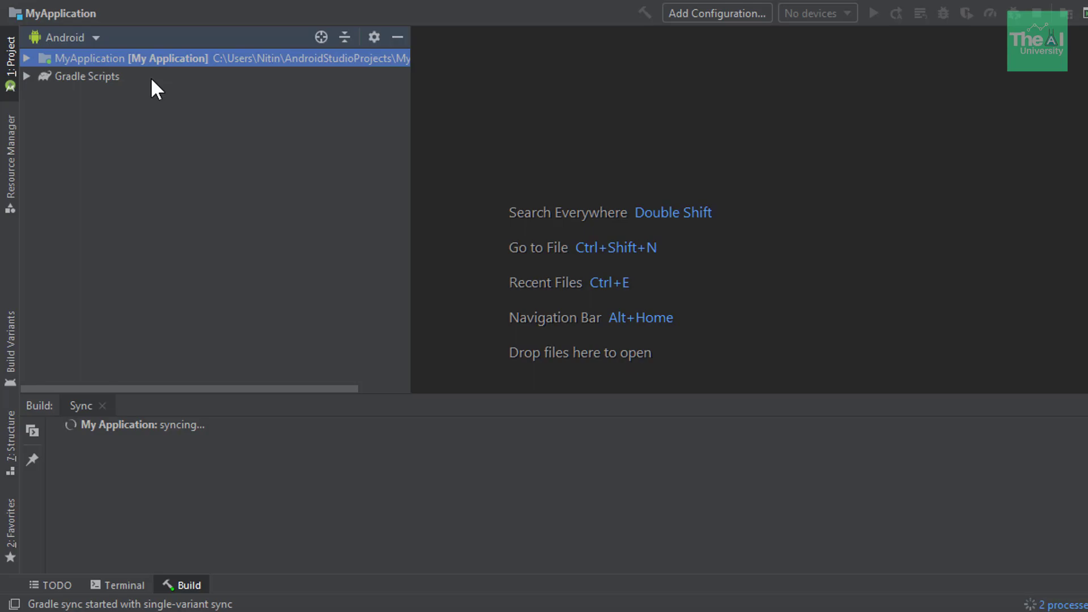
mouse_move(167, 85)
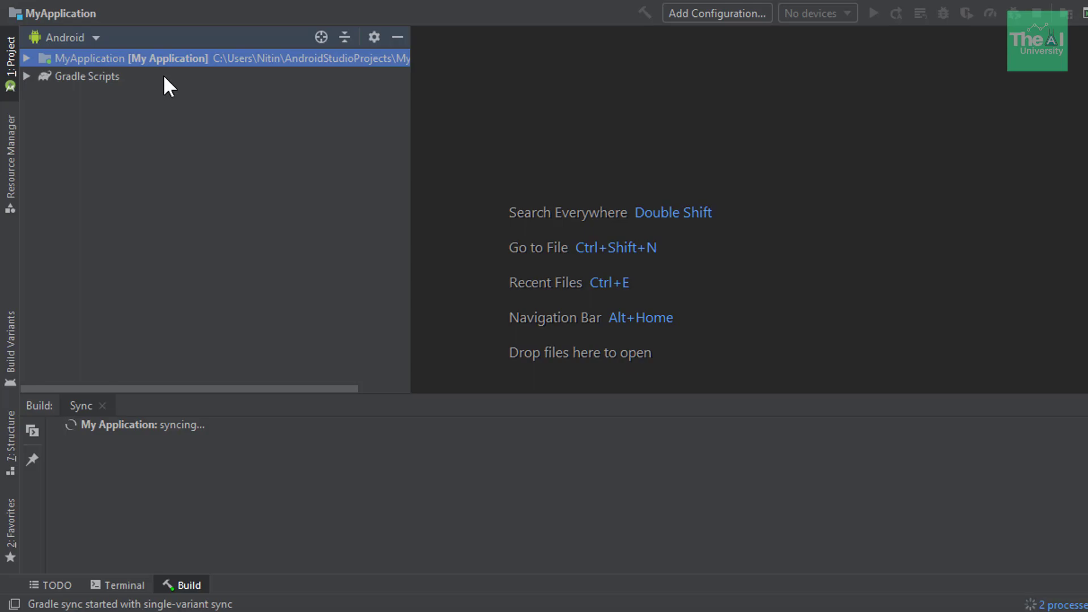
mouse_move(239, 117)
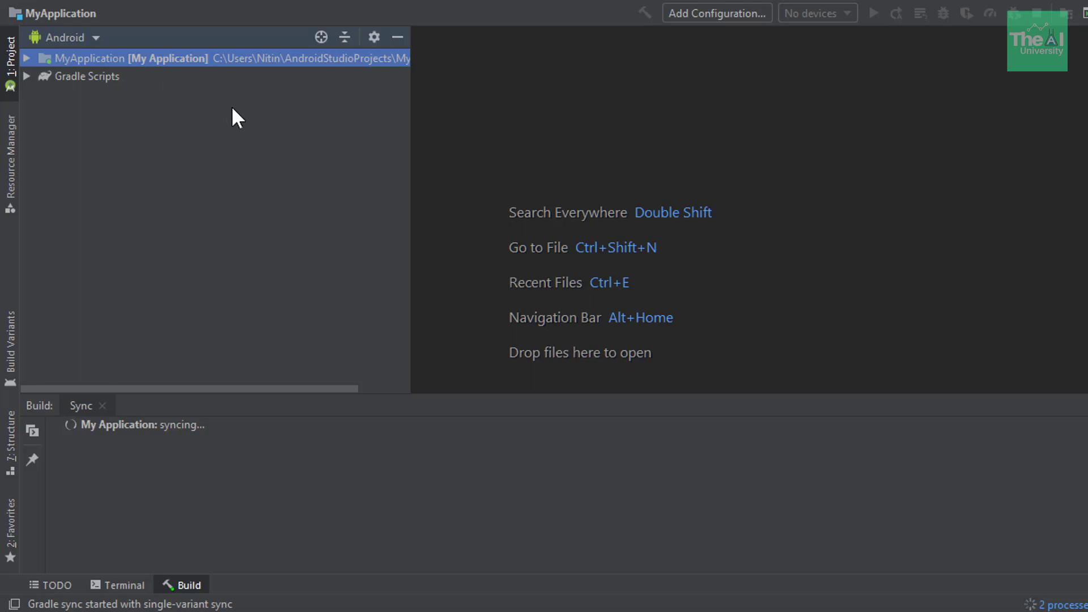